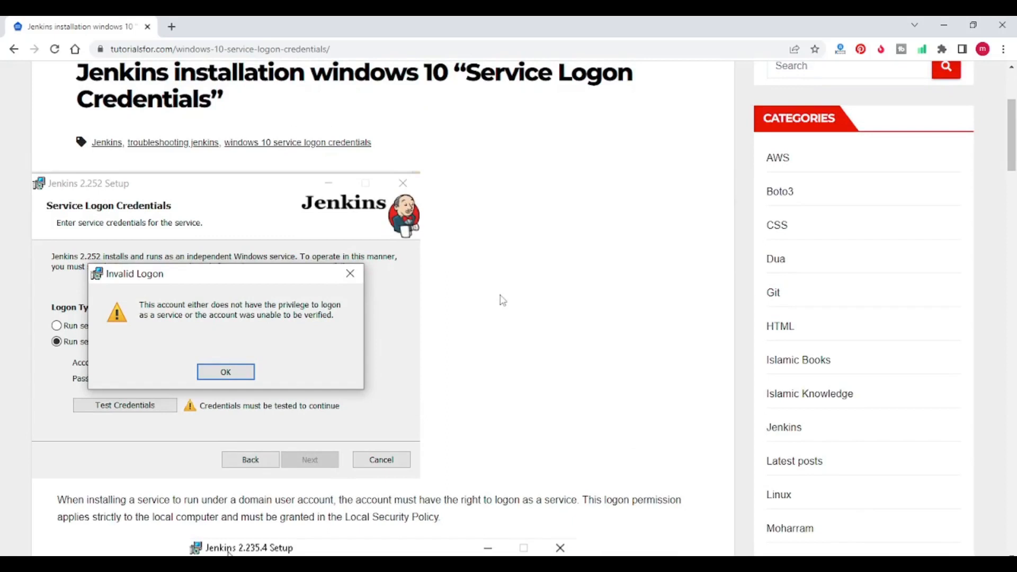
mouse_move(506, 300)
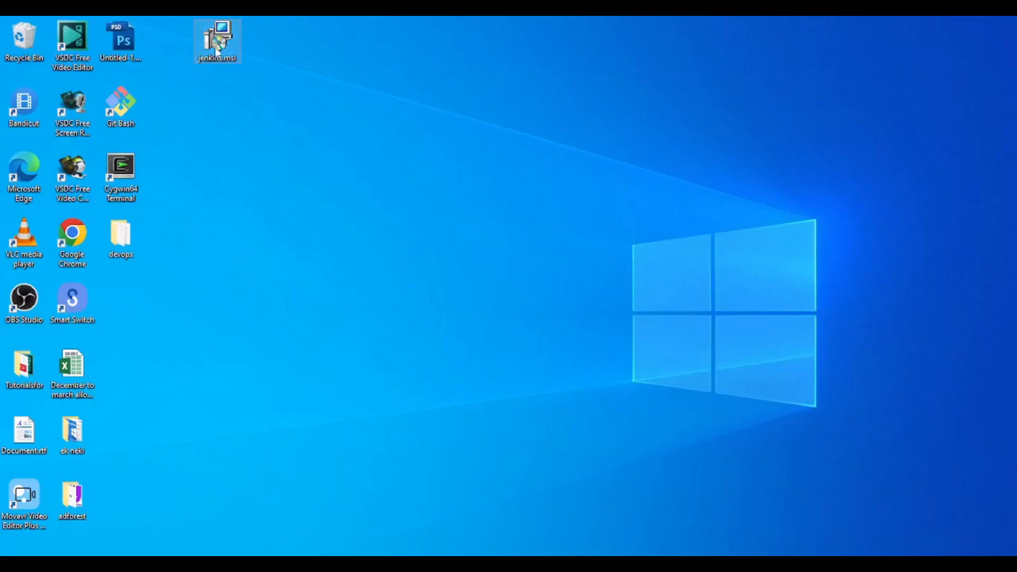
Step: Launch jenkins.msi and accept the welcome page and default install folder
double_click(216, 40)
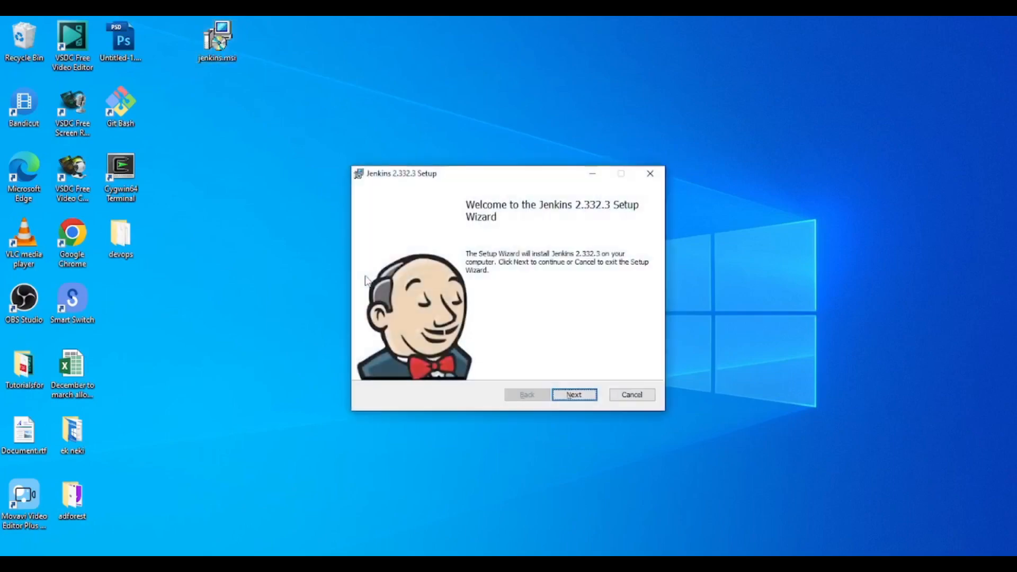
click(574, 394)
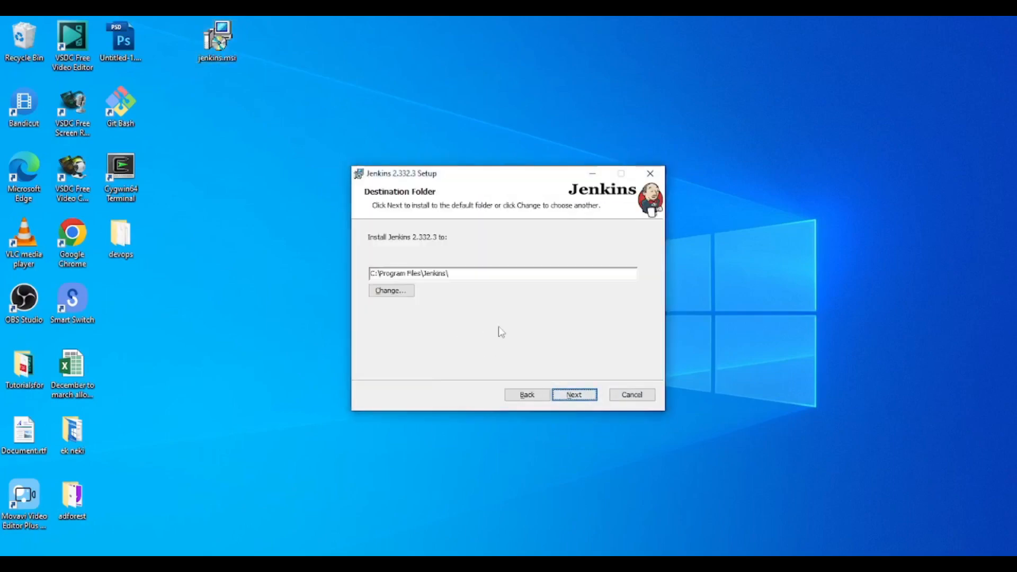
click(574, 394)
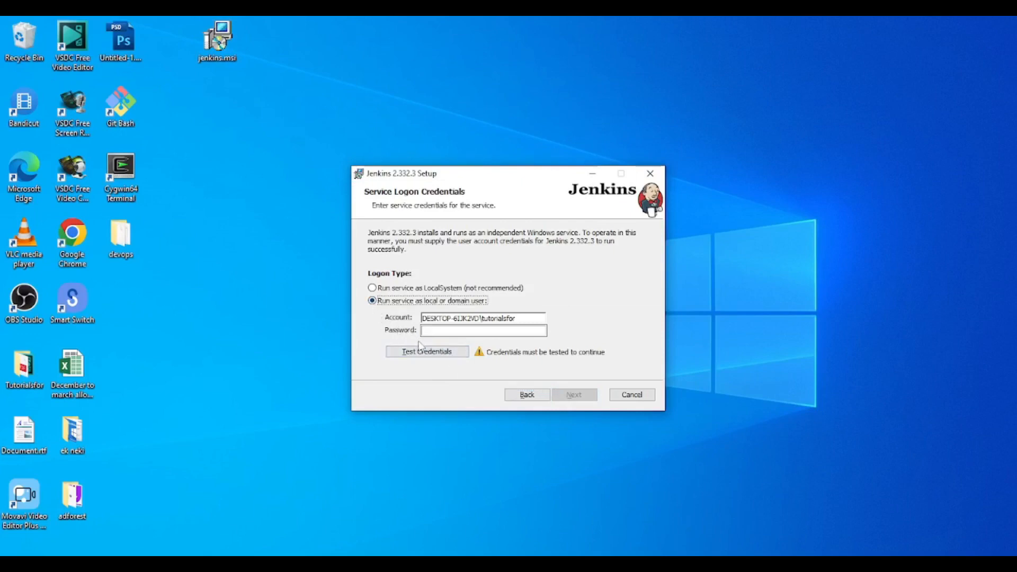
Step: Choose a local user logon, entering account DESKTOP-61JK2VD\tutorialsfor and its password
triple_click(483, 318)
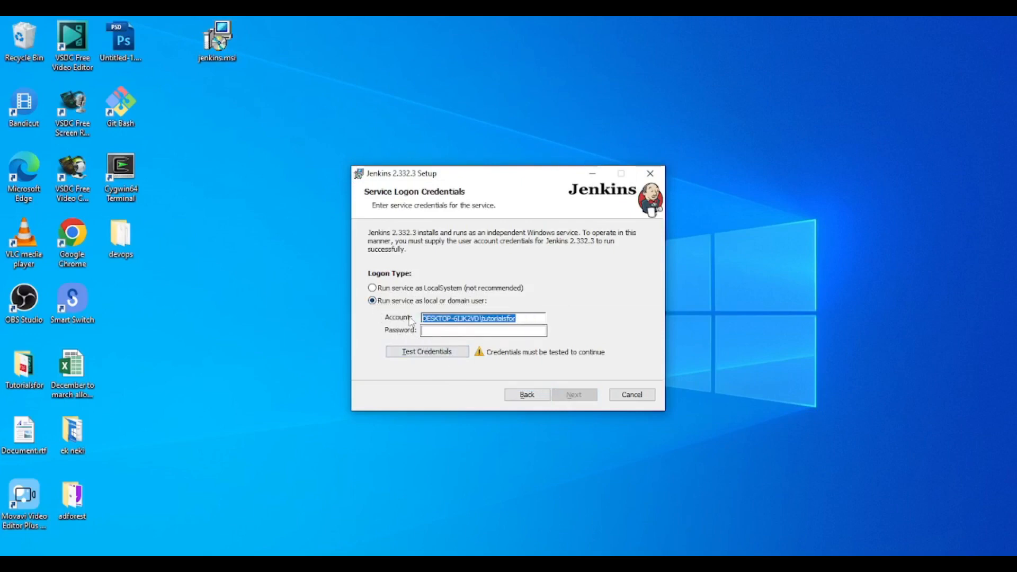
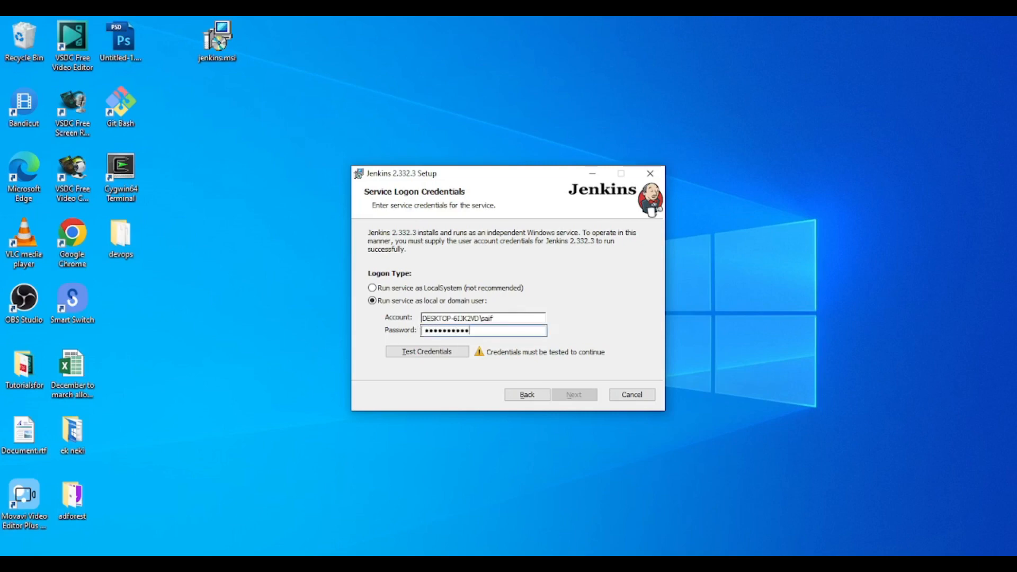
Step: Test the service credentials, getting an Invalid Logon warning about the log-on-as-a-service privilege
click(426, 352)
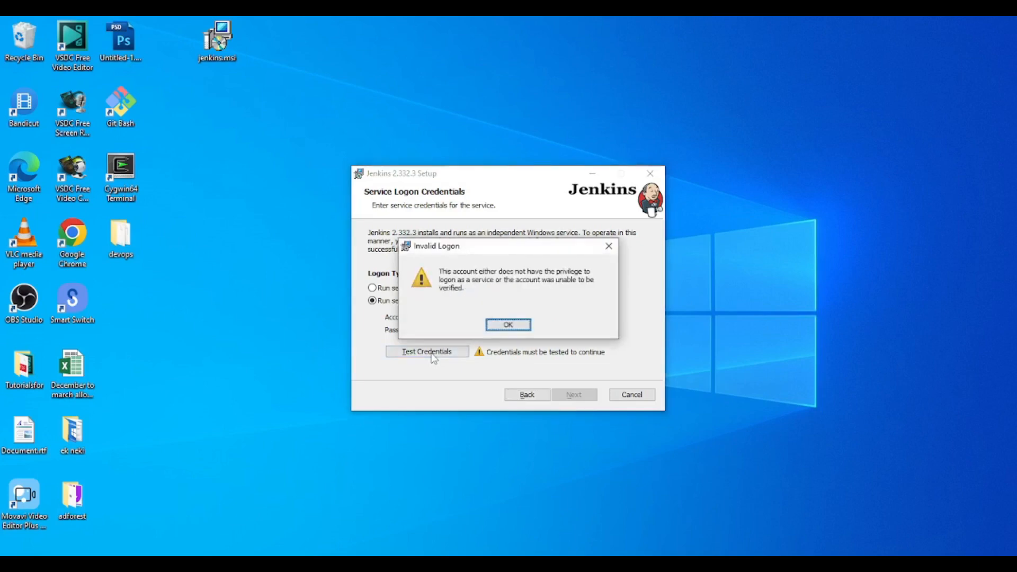
mouse_move(459, 293)
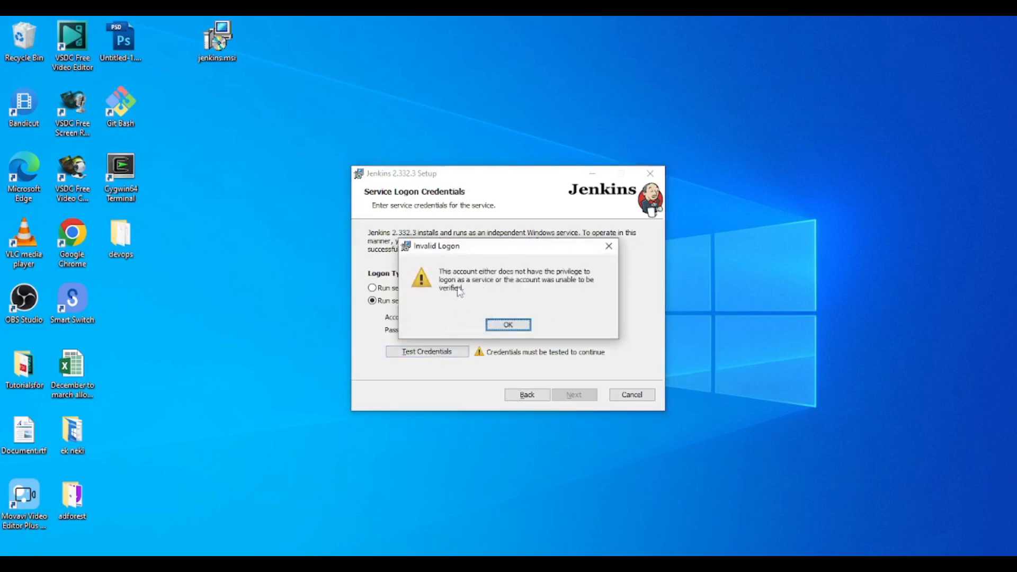
mouse_move(518, 284)
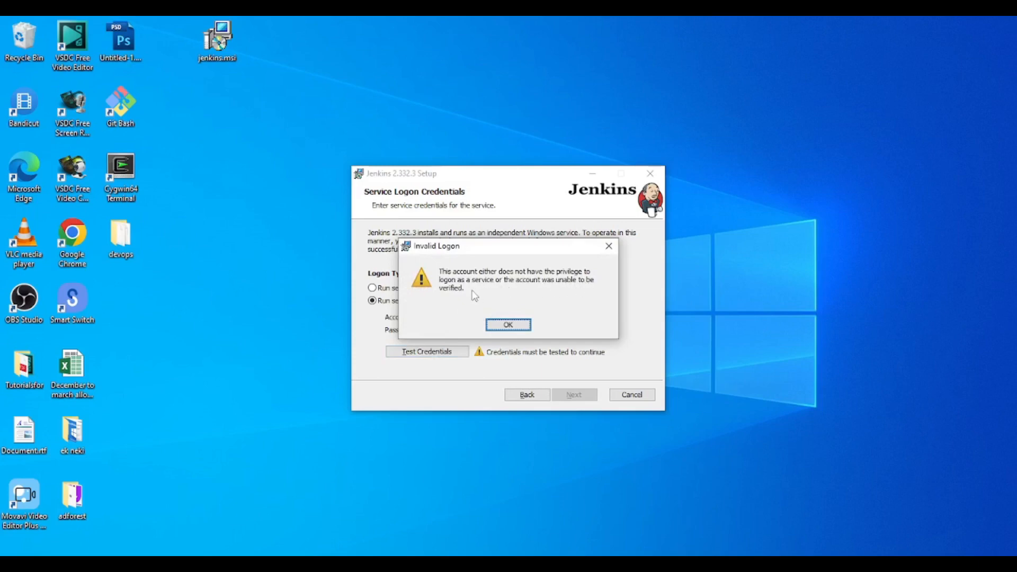
mouse_move(529, 293)
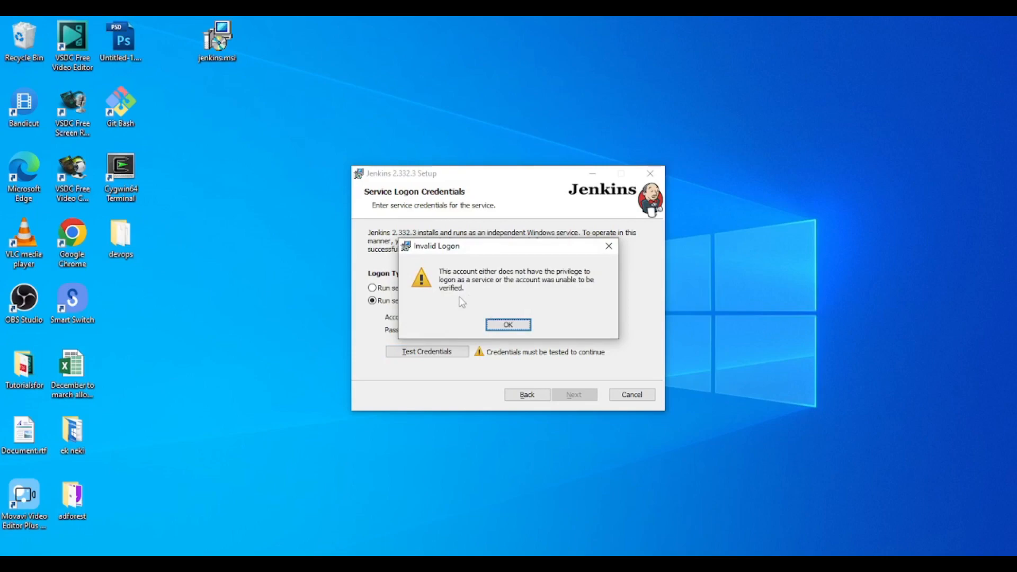
mouse_move(367, 336)
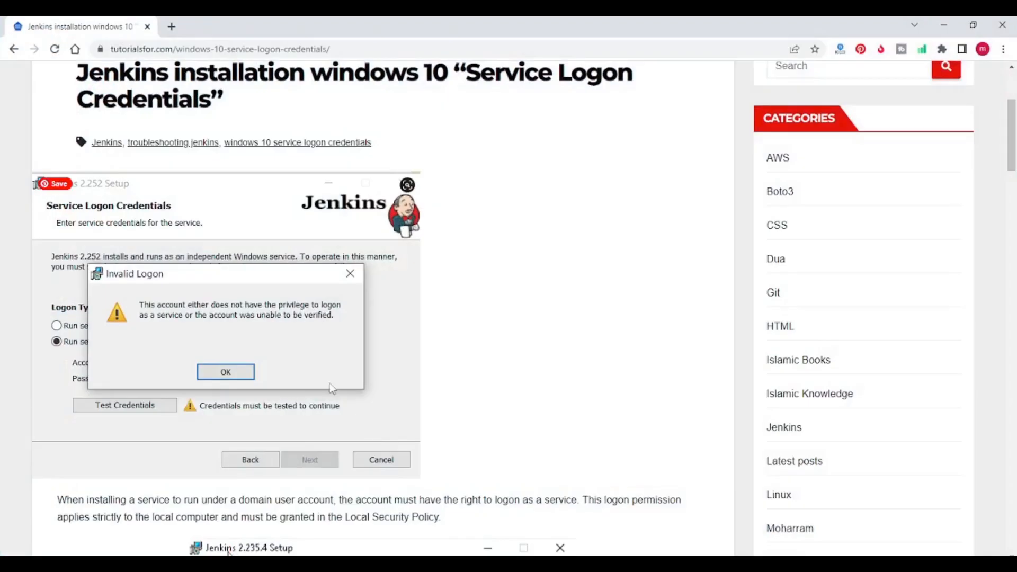
mouse_move(330, 354)
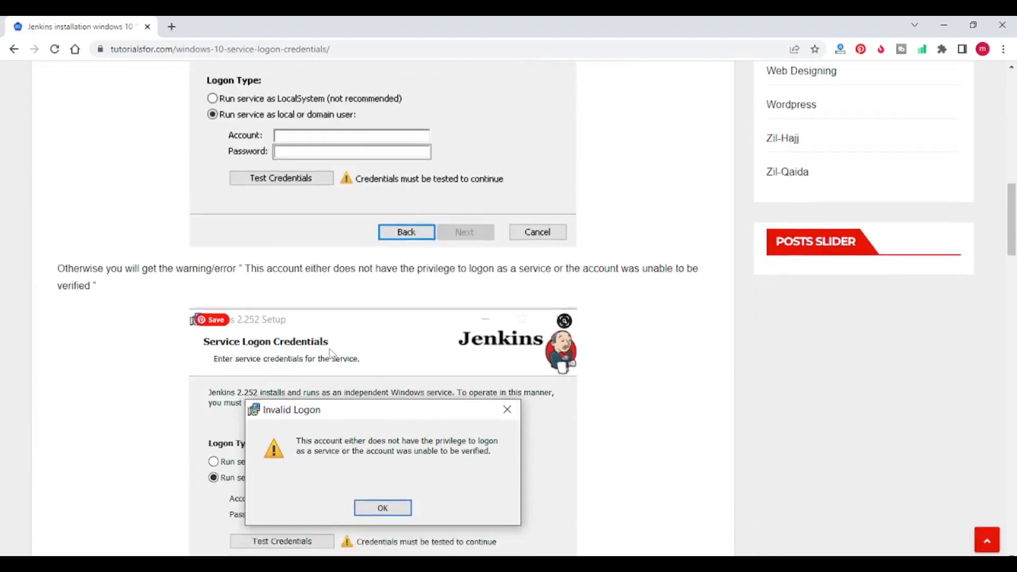
Step: Scroll the tutorial to the Local Security Policy fix steps and highlight them
scroll(down, 3)
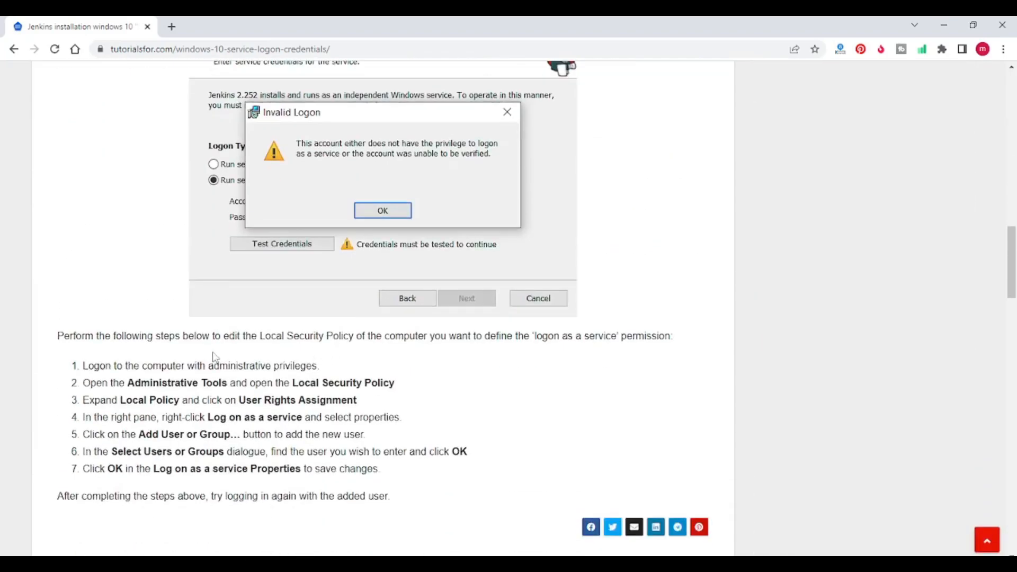
drag(82, 365, 379, 469)
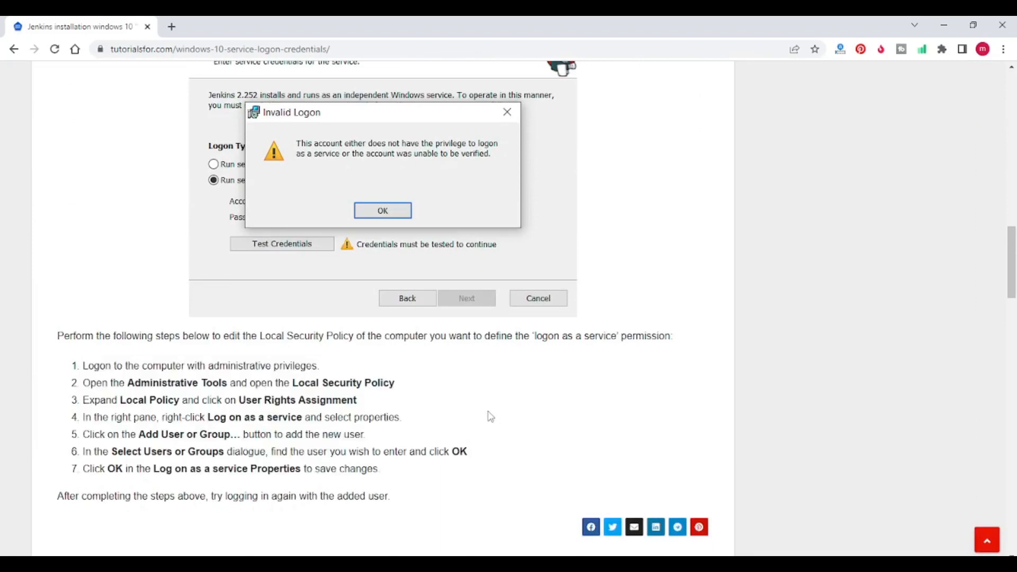
mouse_move(480, 406)
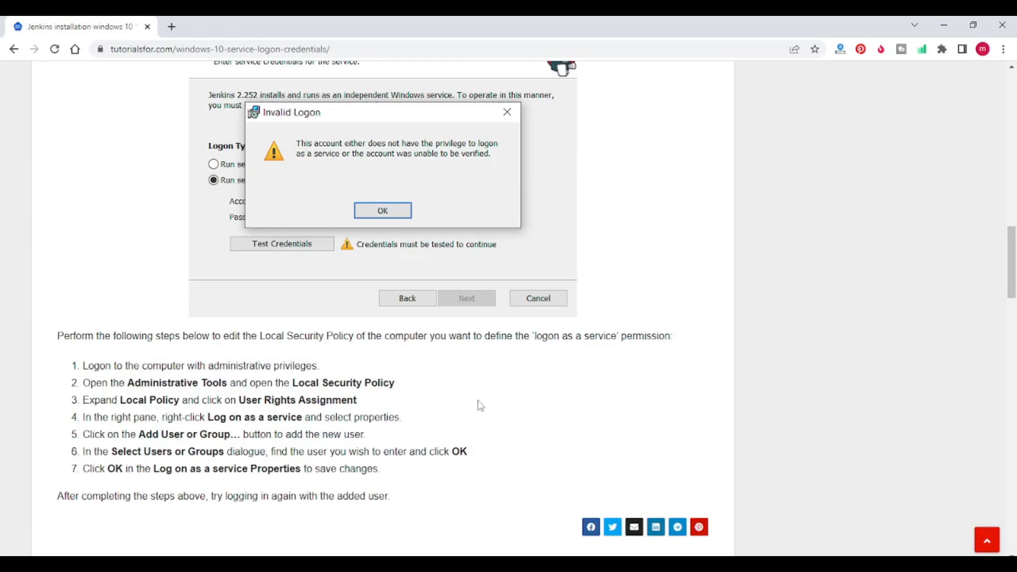
mouse_move(476, 394)
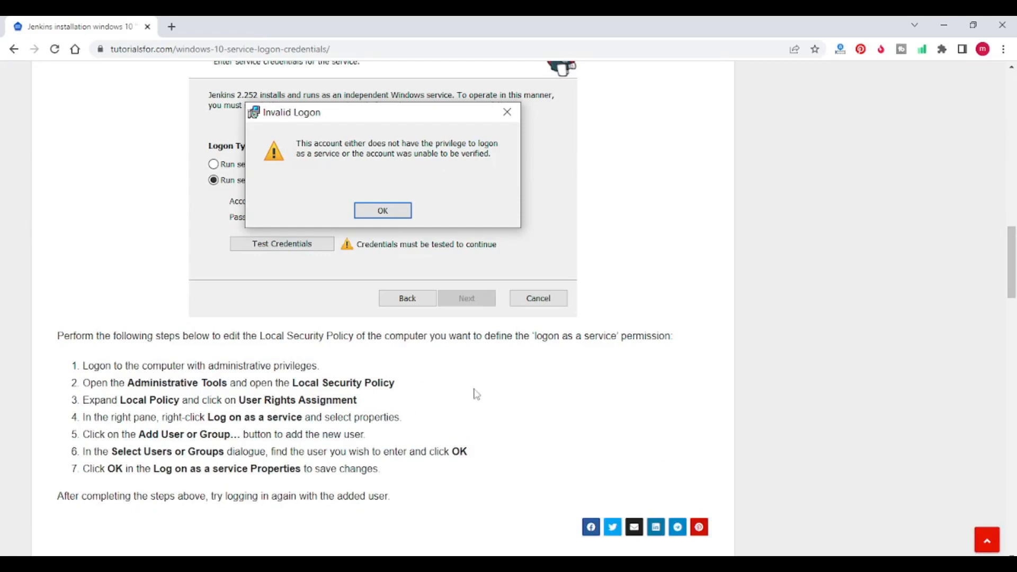
Step: From Administrative Tools open Local Security Policy's User Rights Assignment and scroll to Log on as a service
double_click(174, 383)
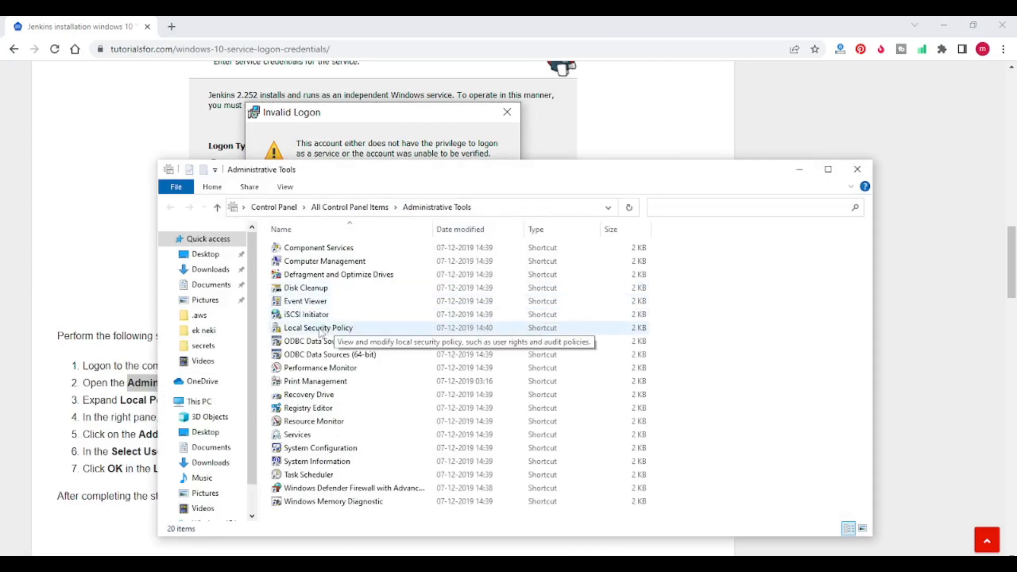
double_click(318, 328)
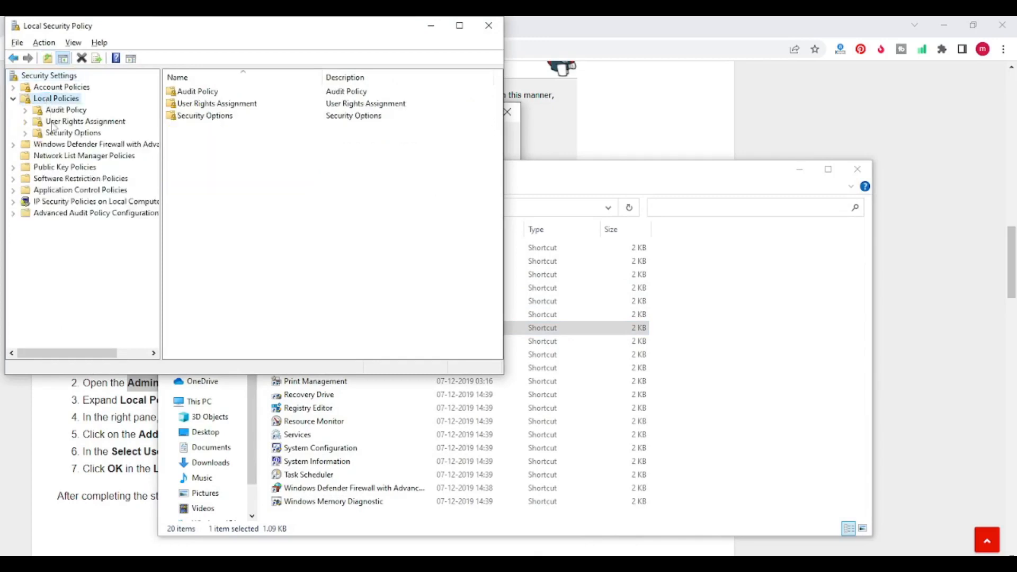
click(85, 121)
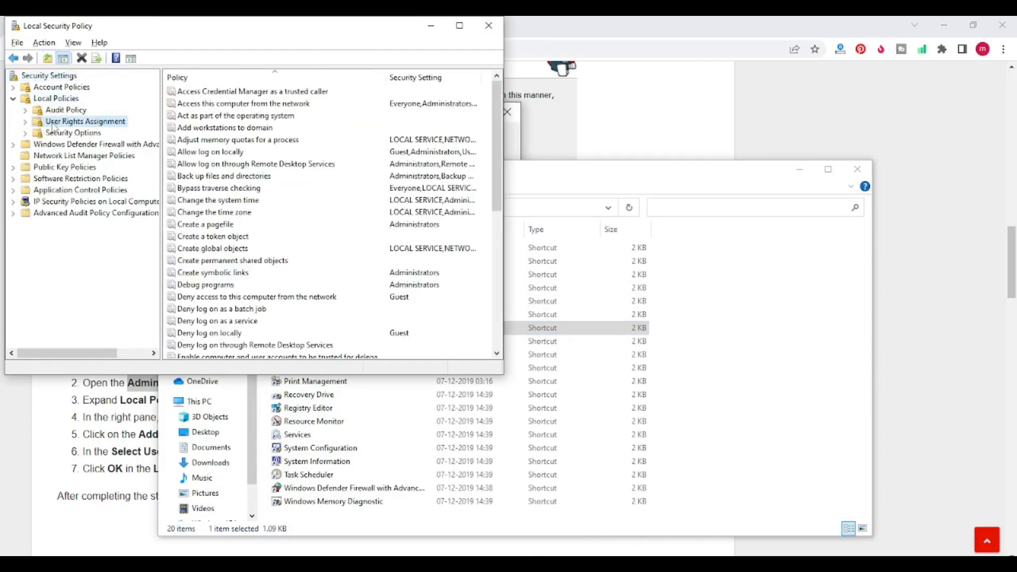
mouse_move(259, 149)
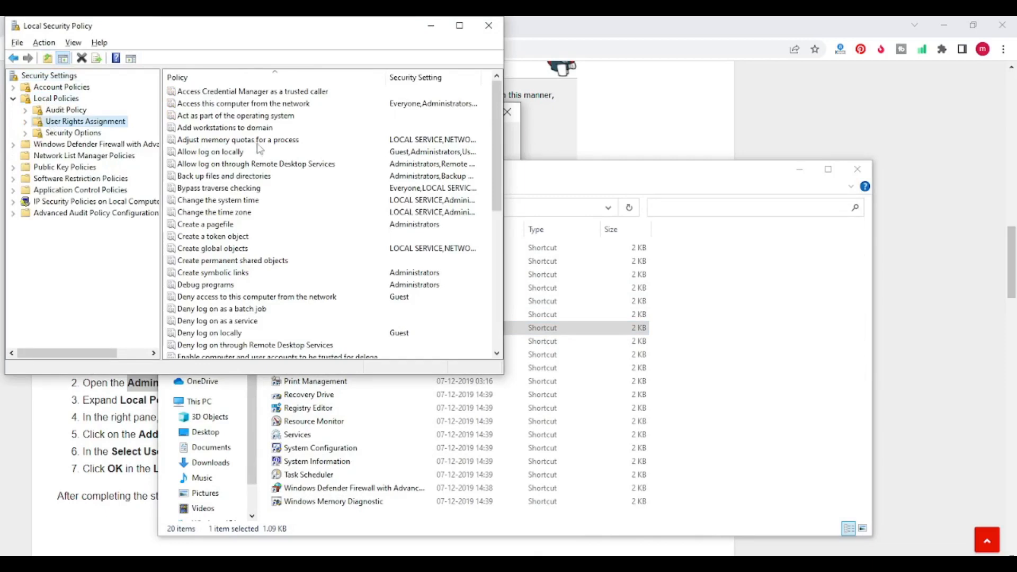
scroll(down, 3)
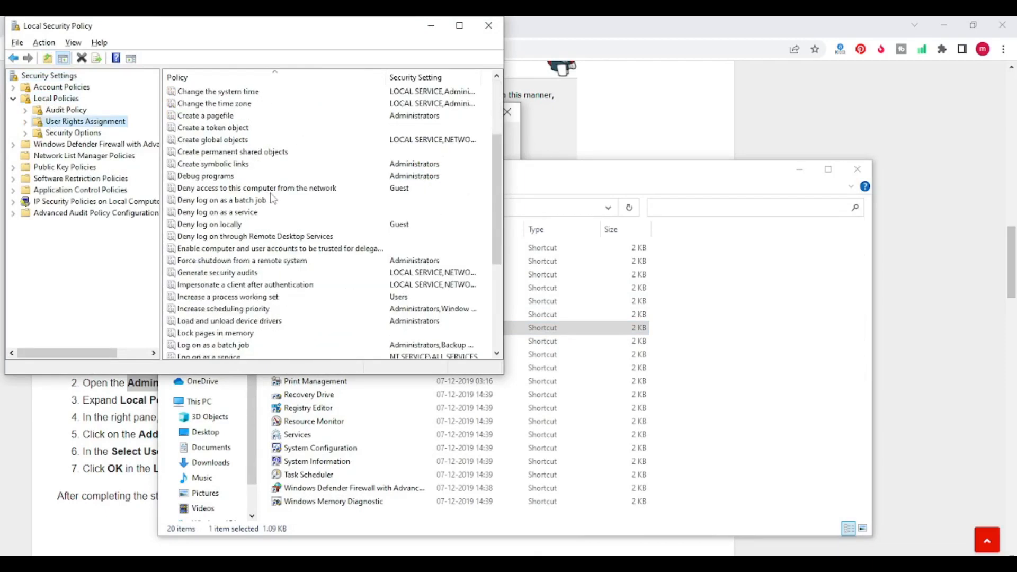
scroll(down, 3)
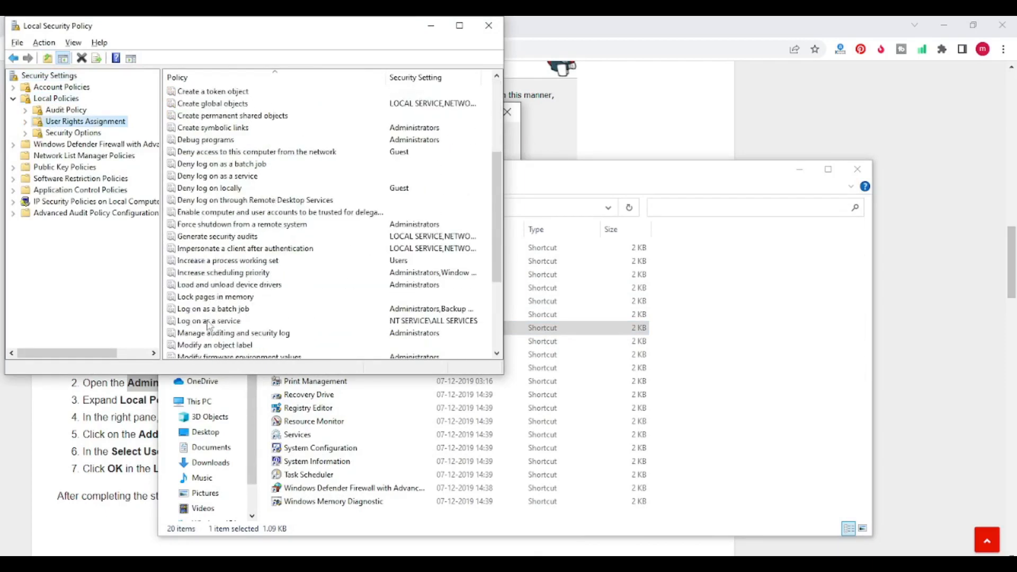
Step: In Log on as a service Properties, add the local user account by resolving its name
double_click(209, 320)
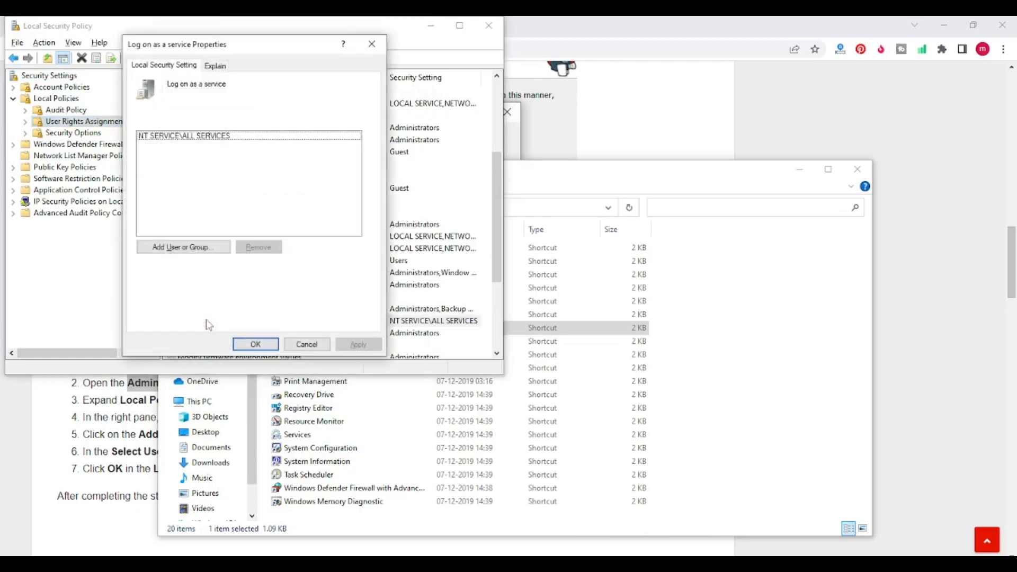
mouse_move(206, 162)
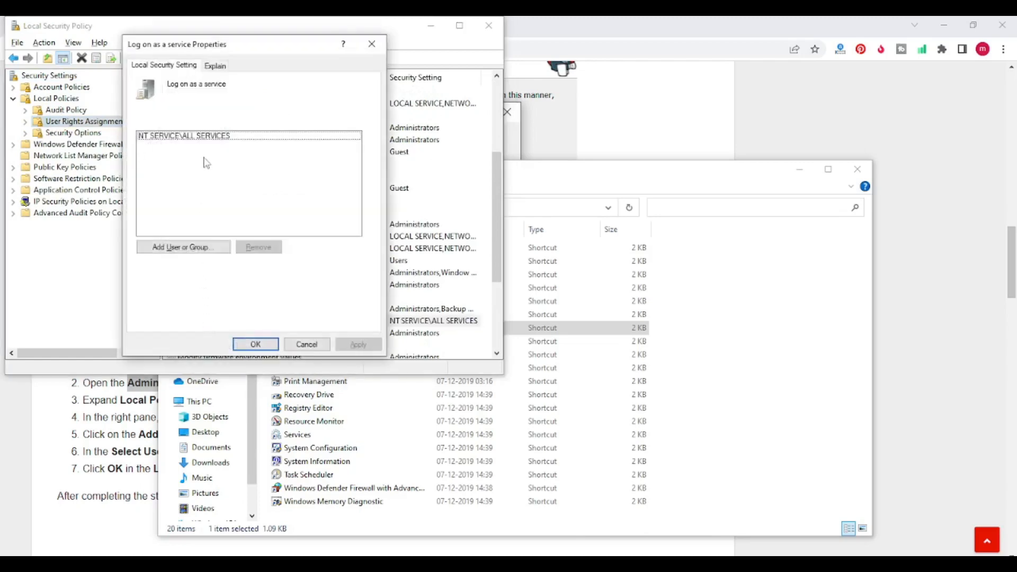
click(183, 246)
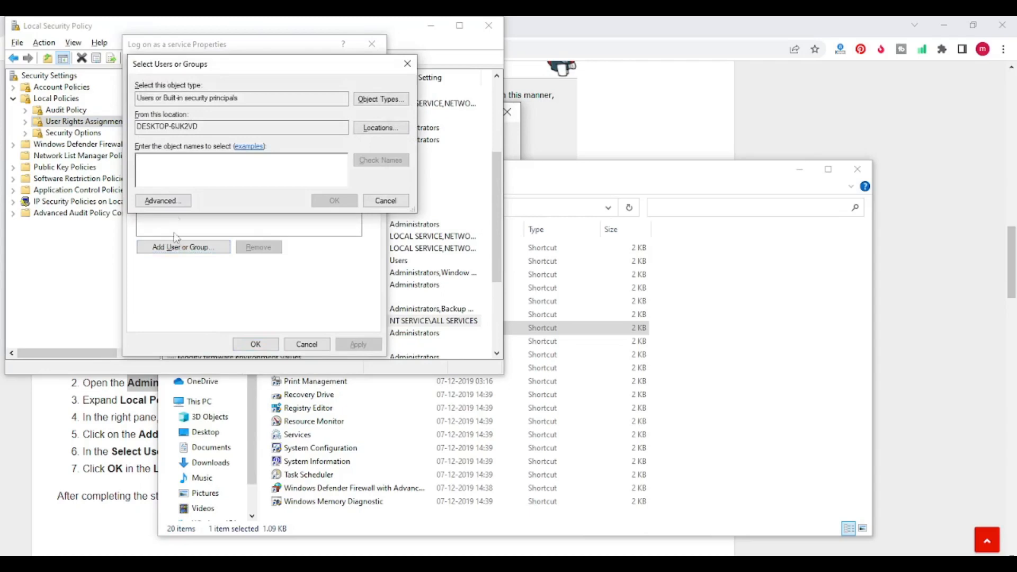
text(saf)
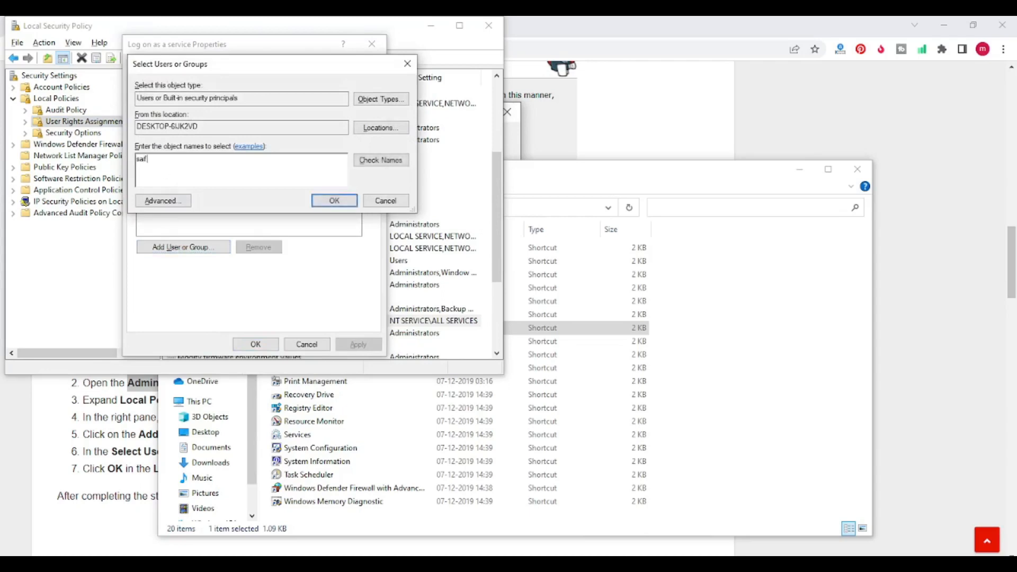
click(381, 160)
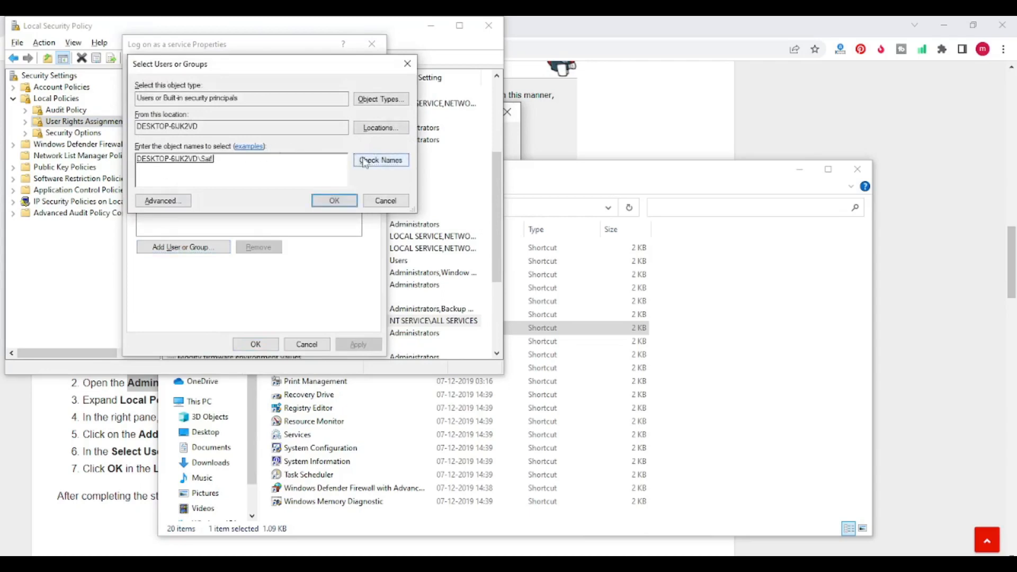
click(334, 201)
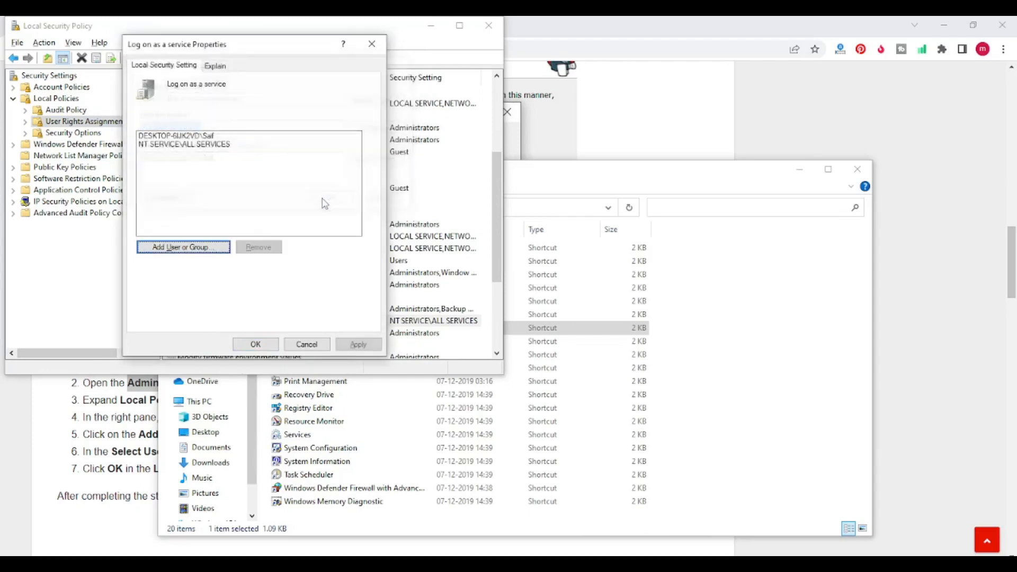
Step: Apply and confirm the log-on-as-a-service assignment for the user account
click(359, 343)
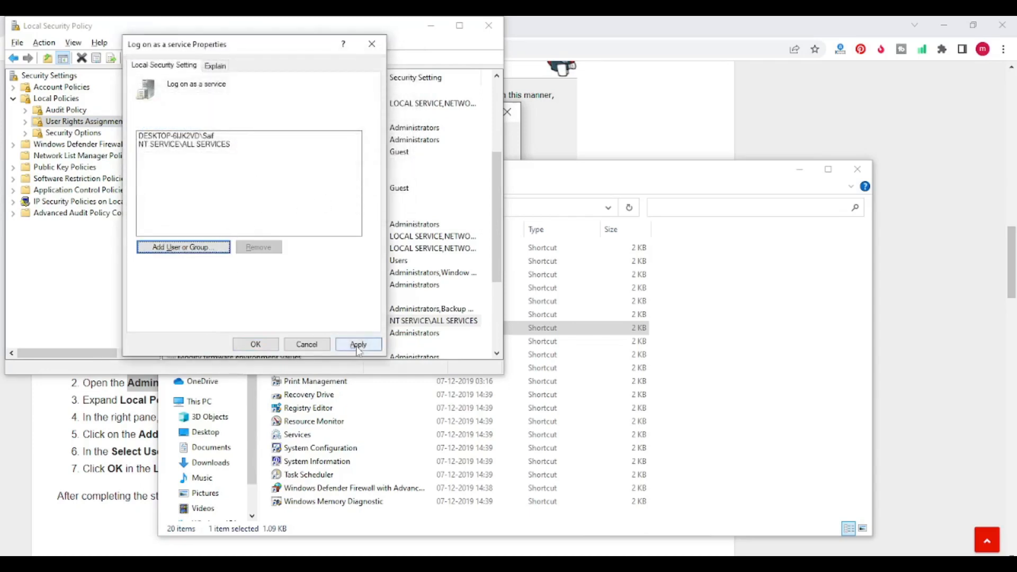
click(357, 343)
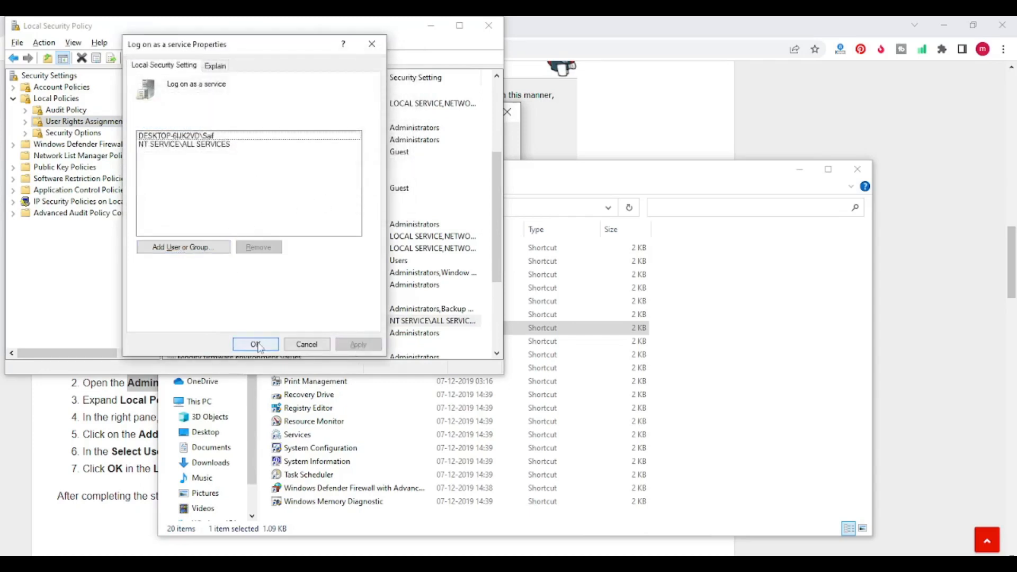
click(255, 343)
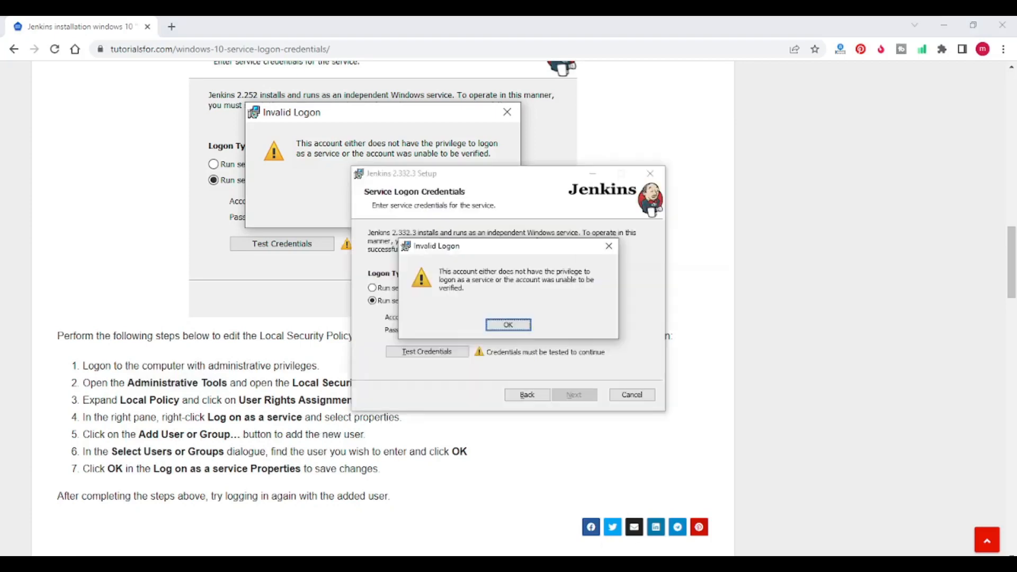
Step: Dismiss the Invalid Logon warning, re-test the credentials successfully and keep port 8080
click(508, 324)
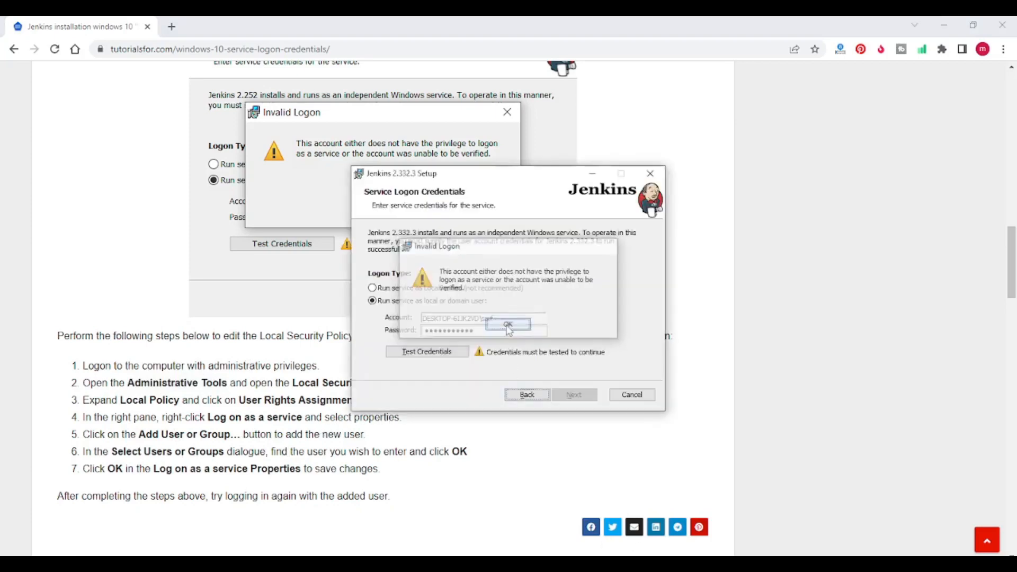
click(508, 324)
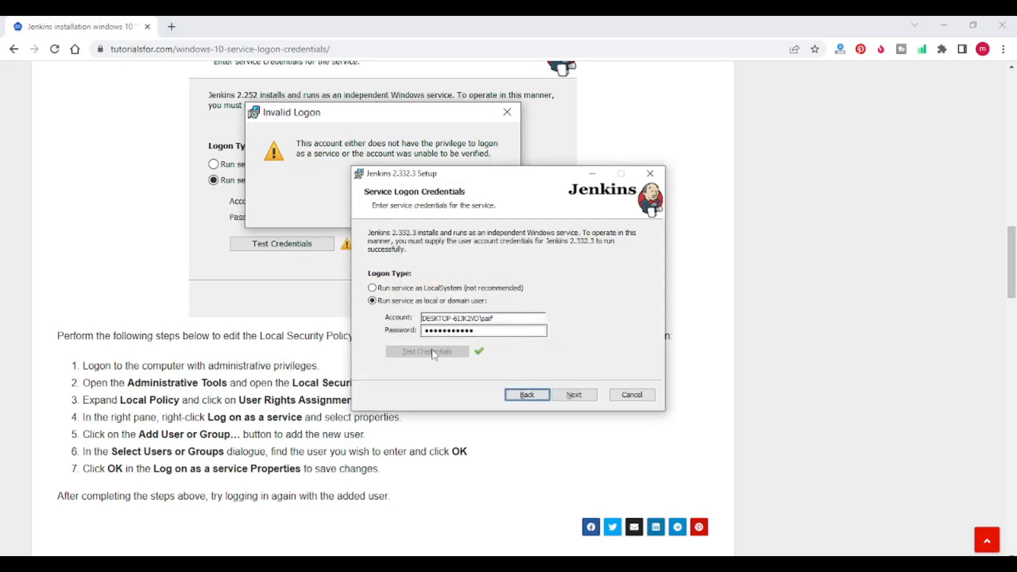
mouse_move(478, 360)
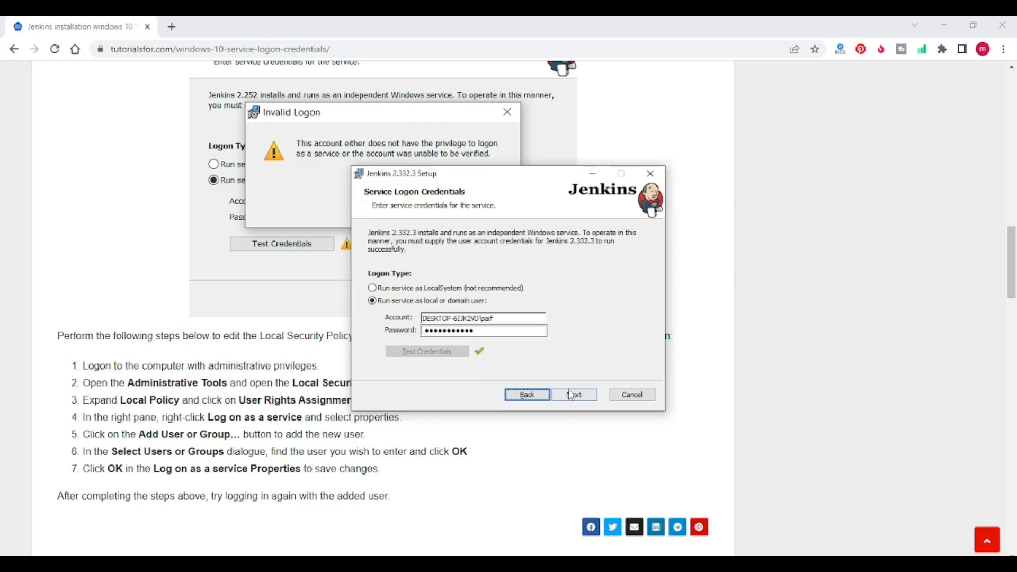
click(574, 395)
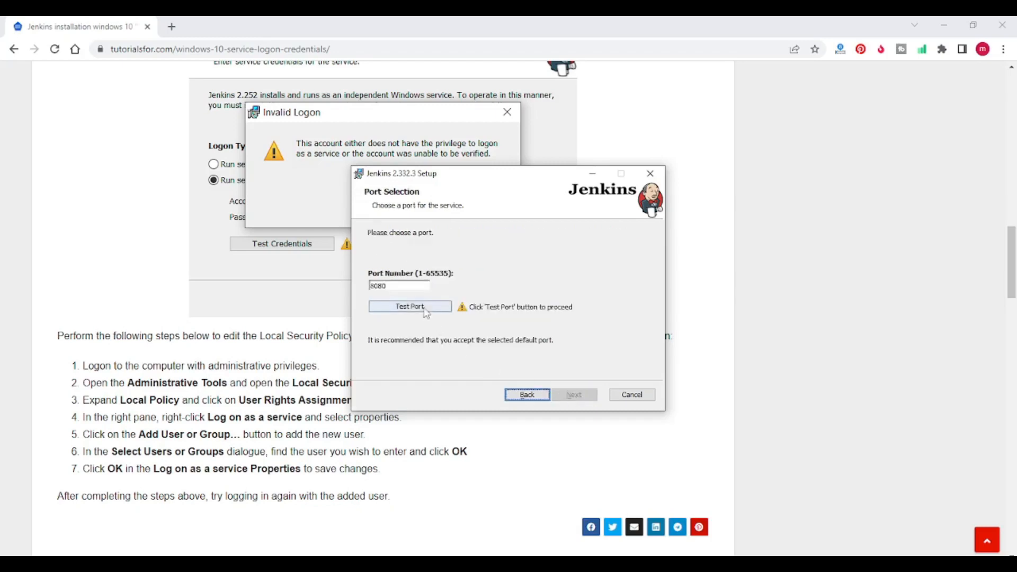
click(573, 394)
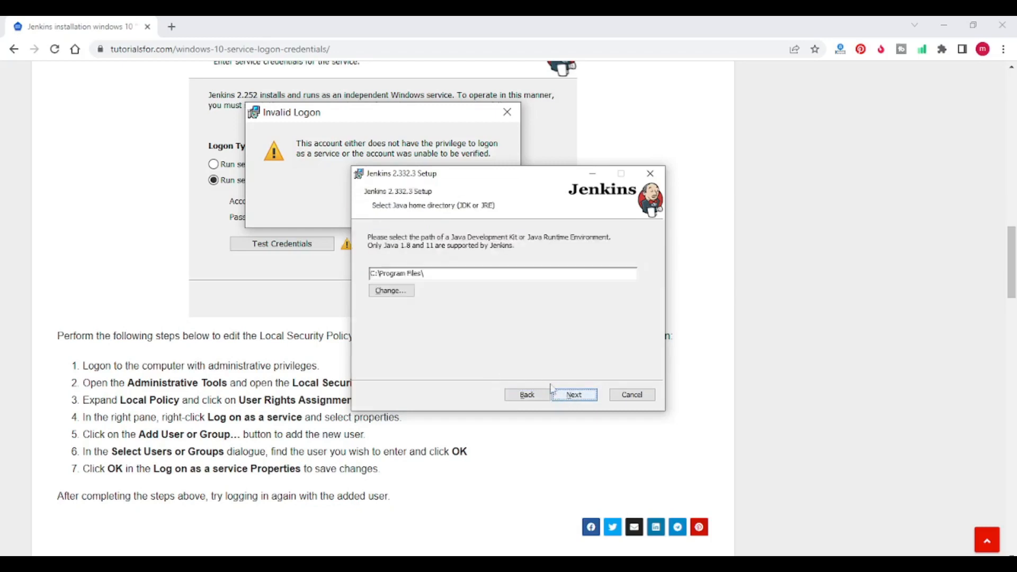
Step: Set Java home to the Eclipse Adoptium jdk-11.0.15.10-hotspot folder and continue to Ready to install
click(391, 291)
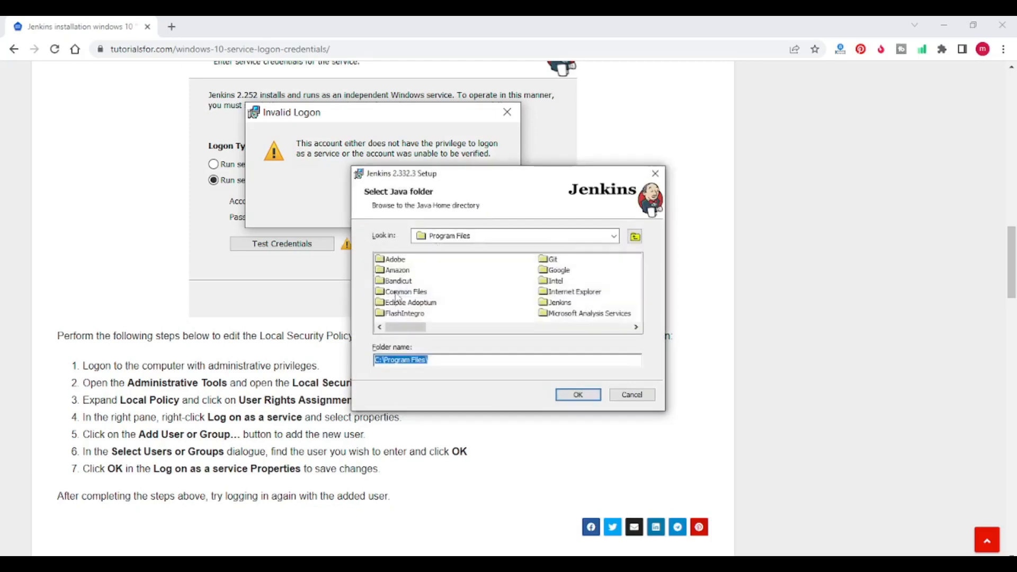
double_click(411, 302)
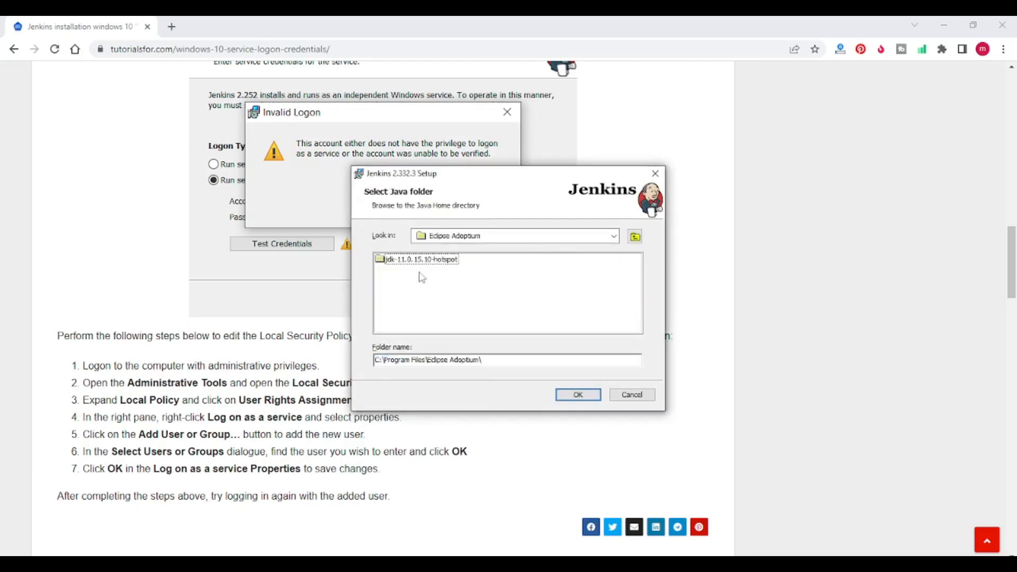
click(577, 394)
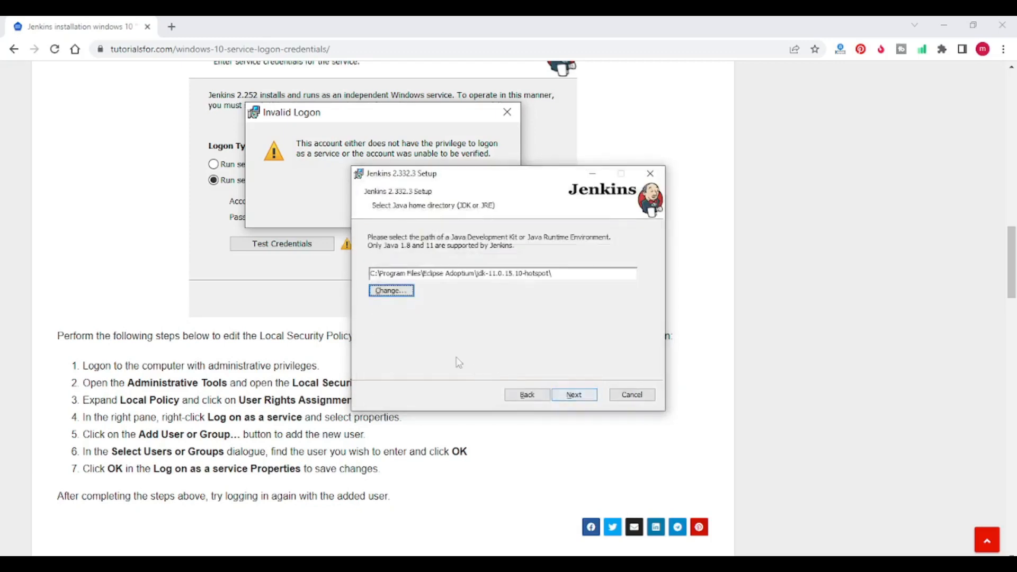
click(573, 395)
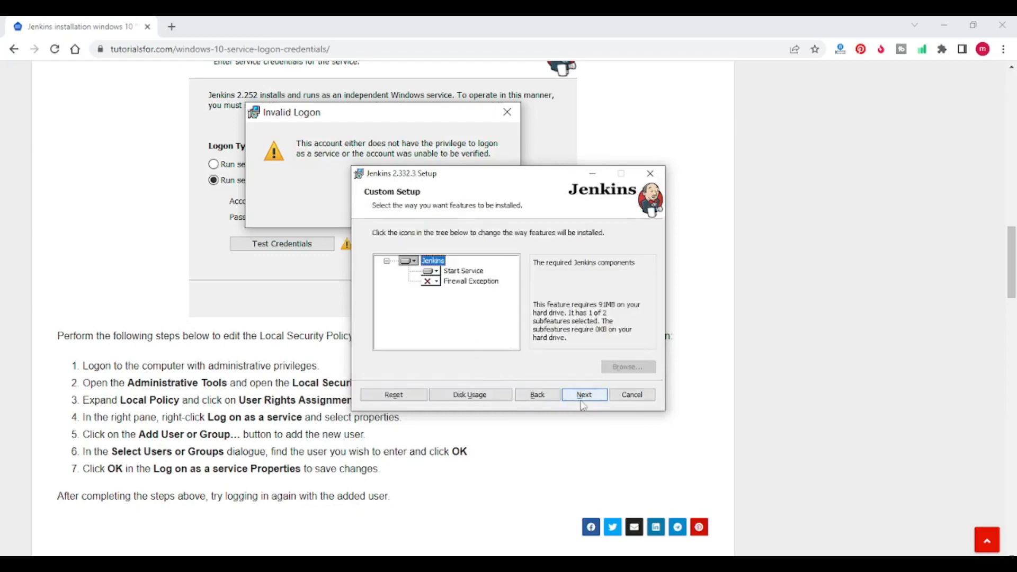
click(583, 394)
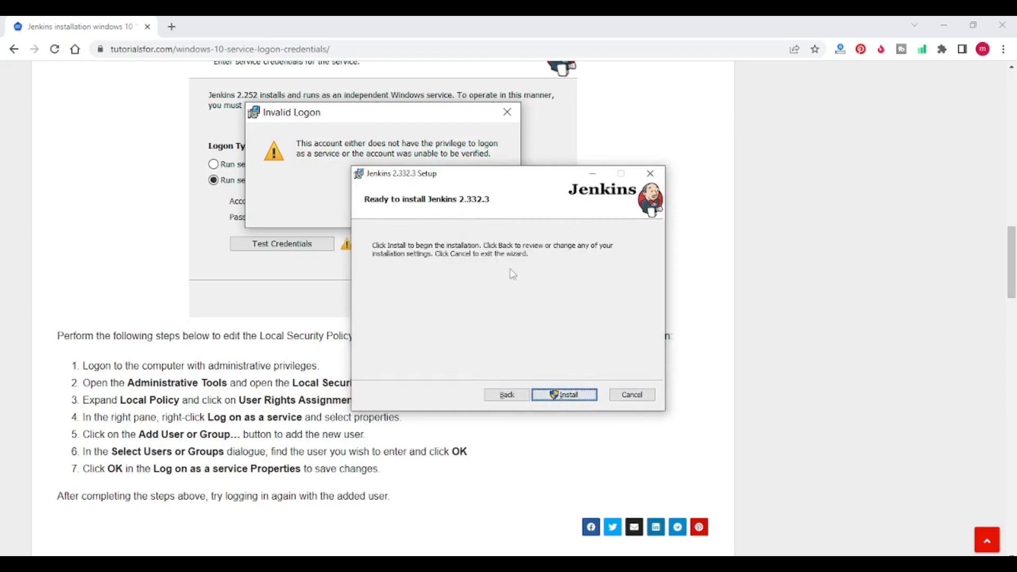
Step: Start installing Jenkins 2.332.3 until the service-failed-to-start warning appears
click(563, 394)
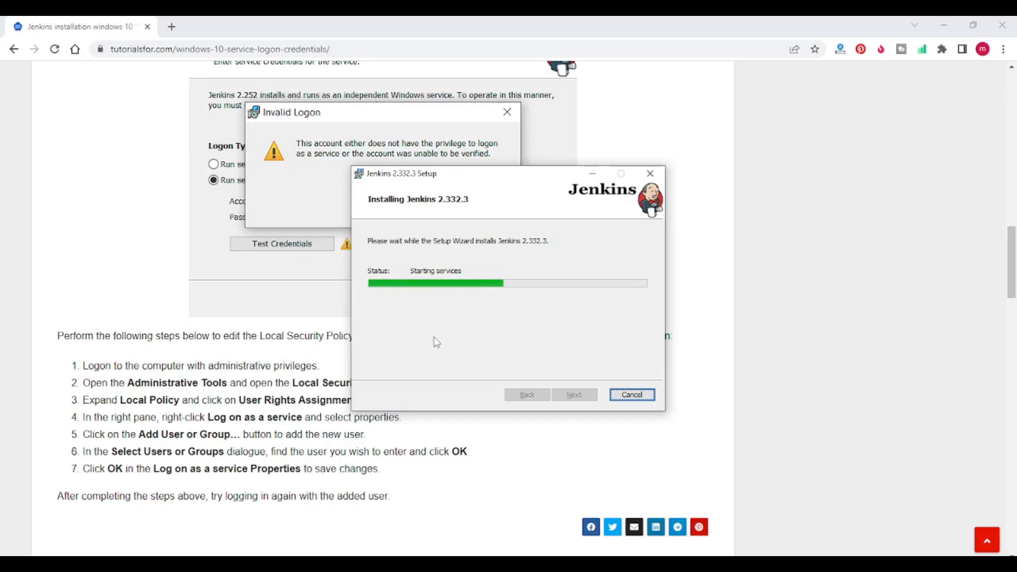
mouse_move(435, 335)
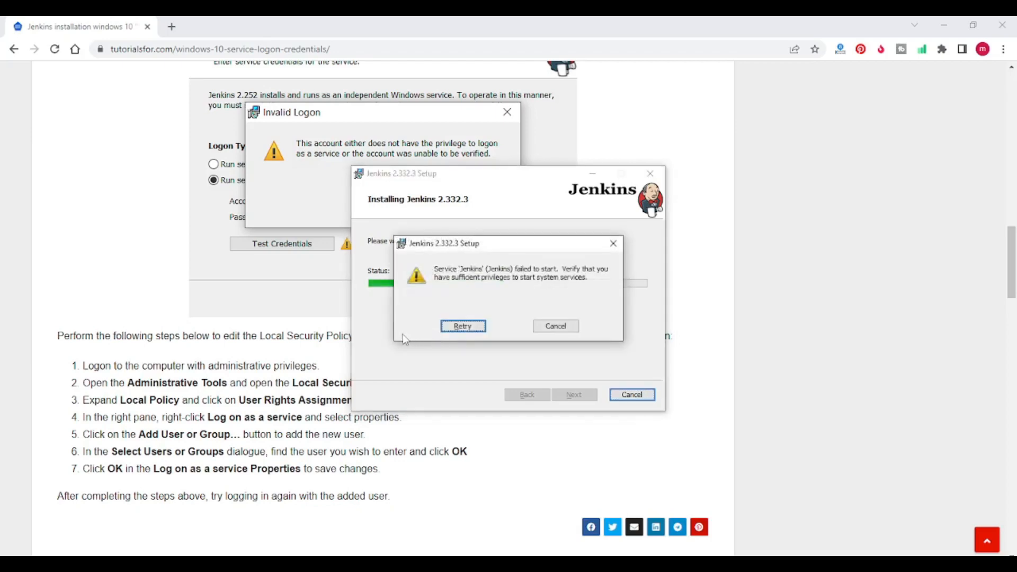
mouse_move(418, 304)
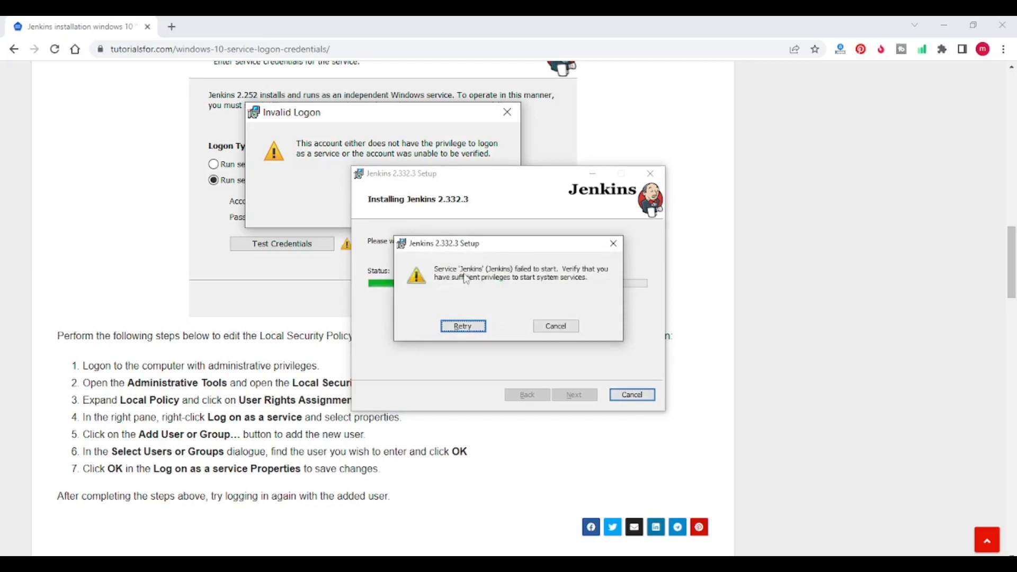
mouse_move(608, 278)
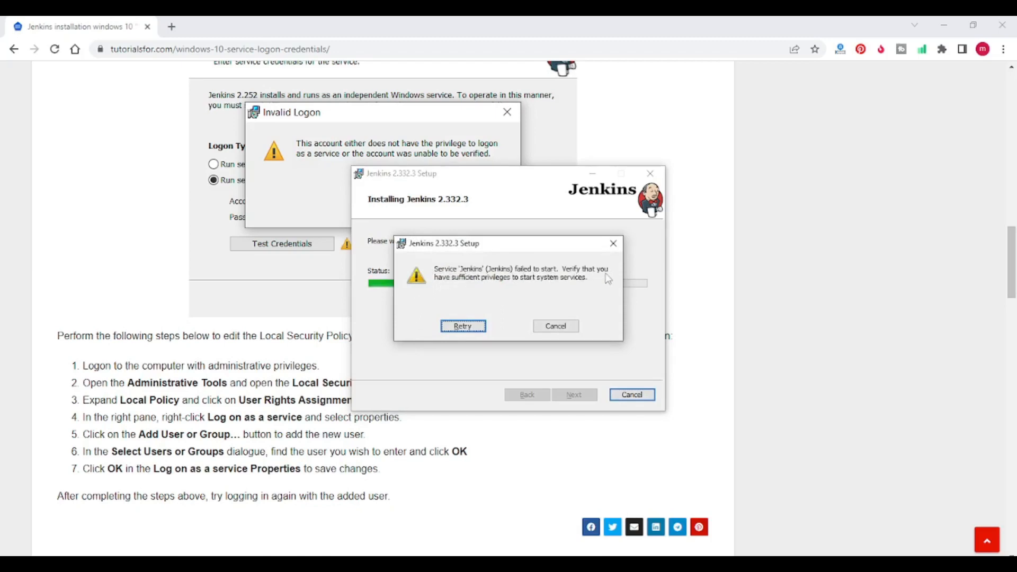
mouse_move(508, 287)
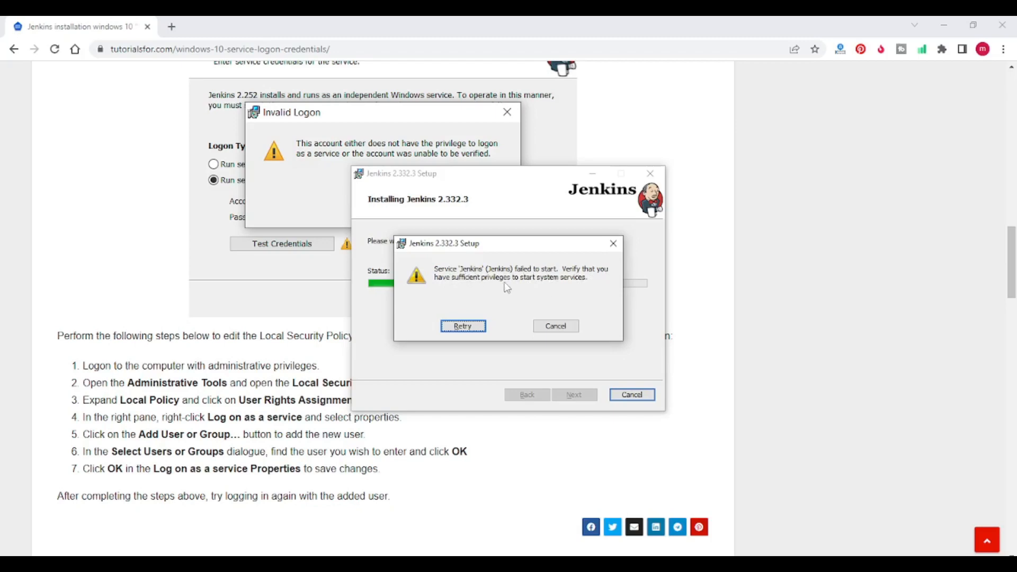
mouse_move(565, 287)
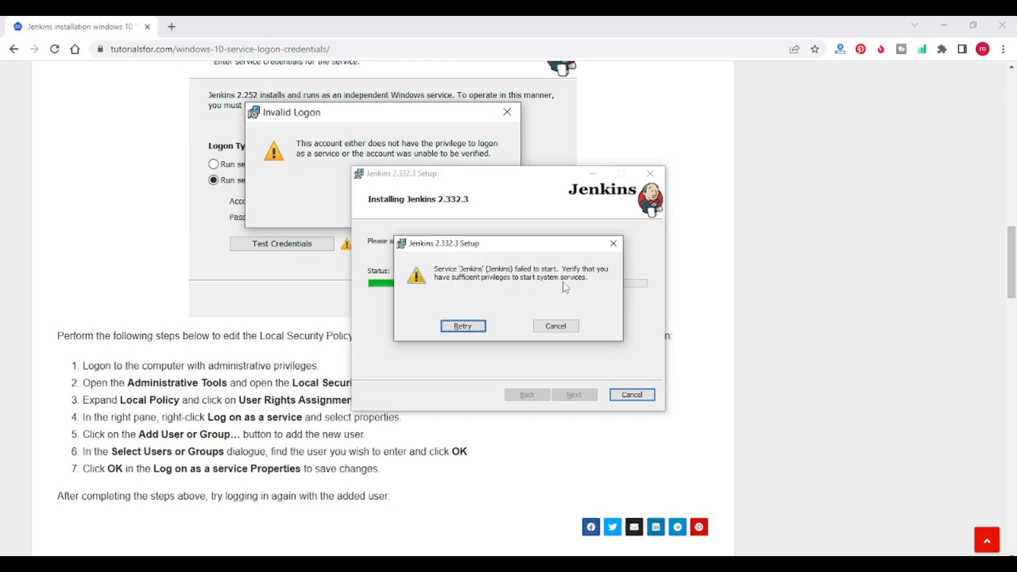
mouse_move(583, 288)
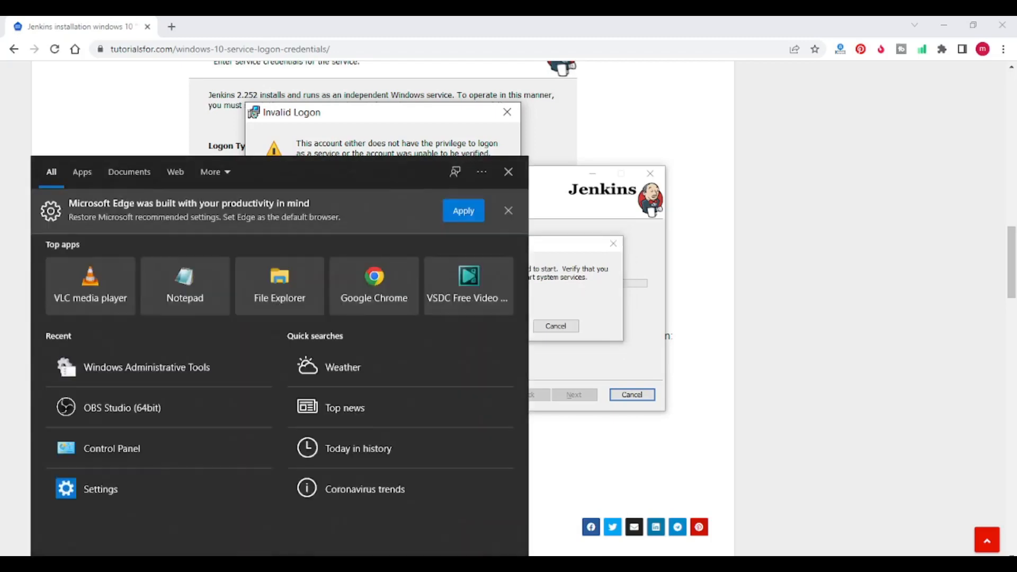
Step: Search Start for 'service' and launch the Services app
text(service)
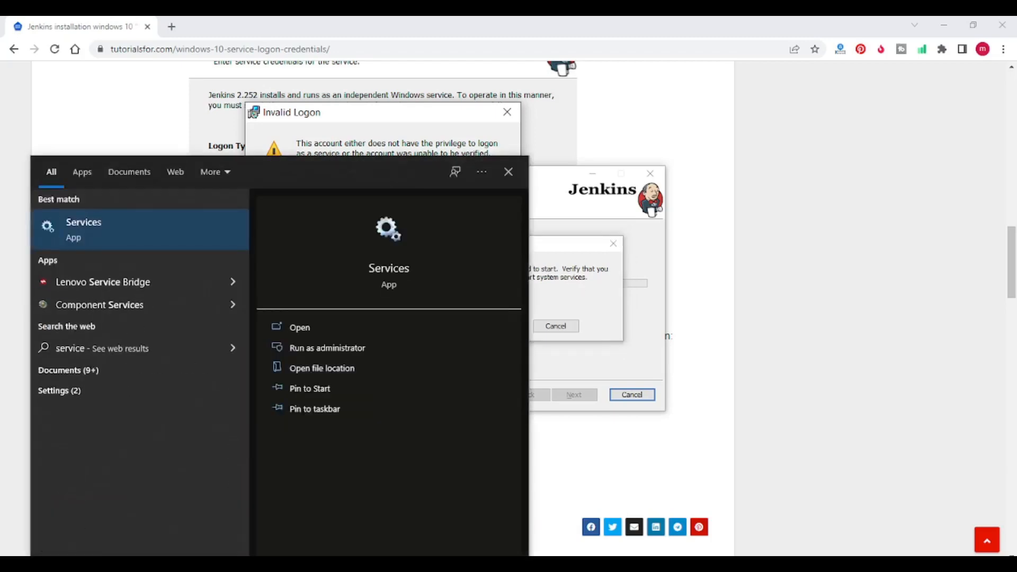
click(298, 327)
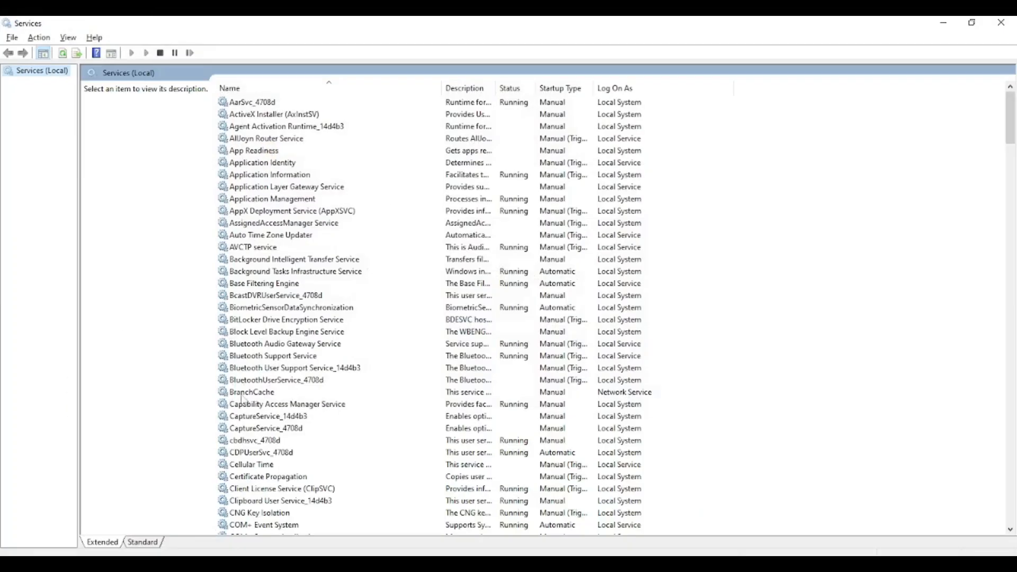
Step: Find the Jenkins service and show its Log On settings in Properties
scroll(down, 3)
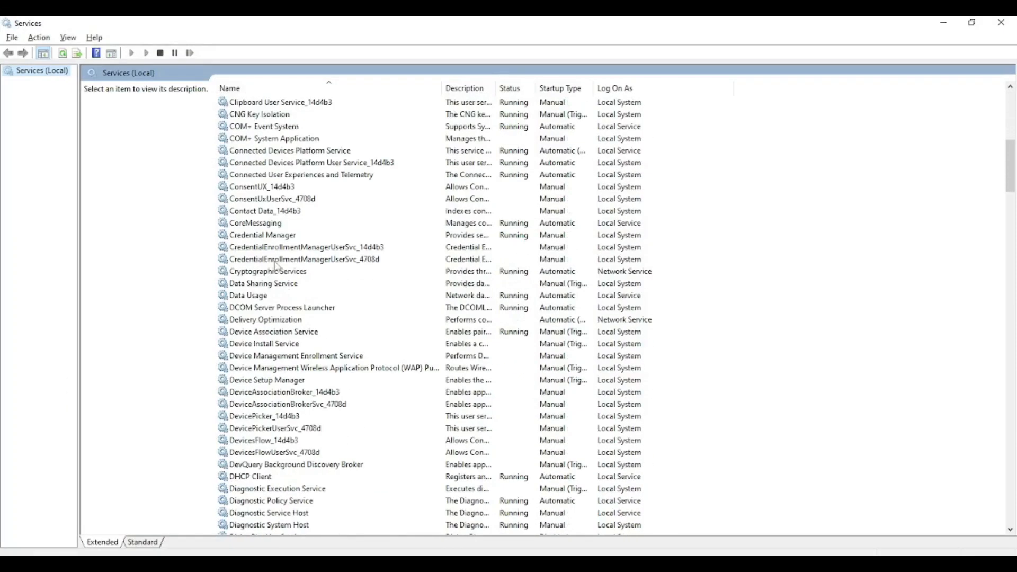
scroll(down, 3)
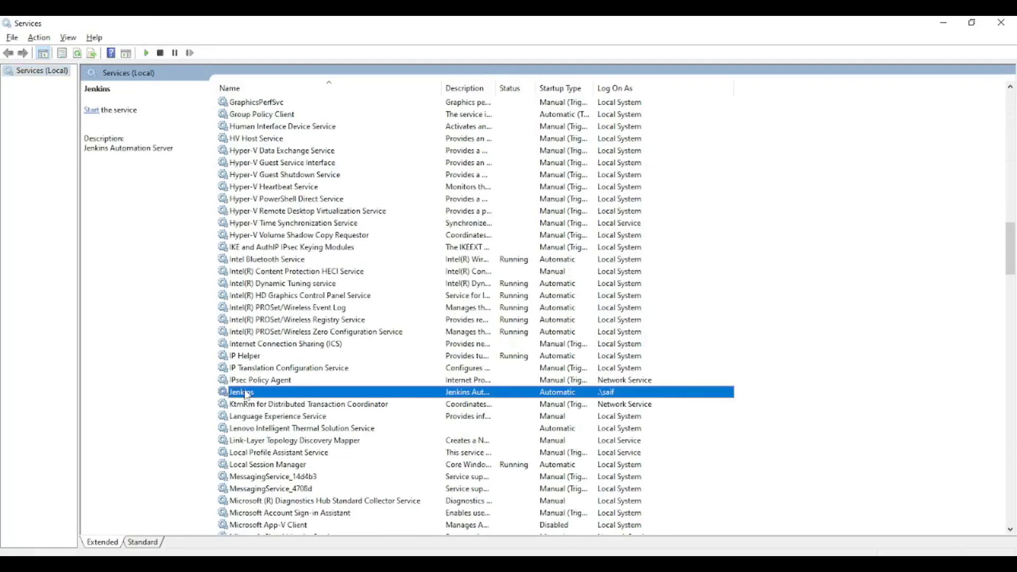
right_click(241, 392)
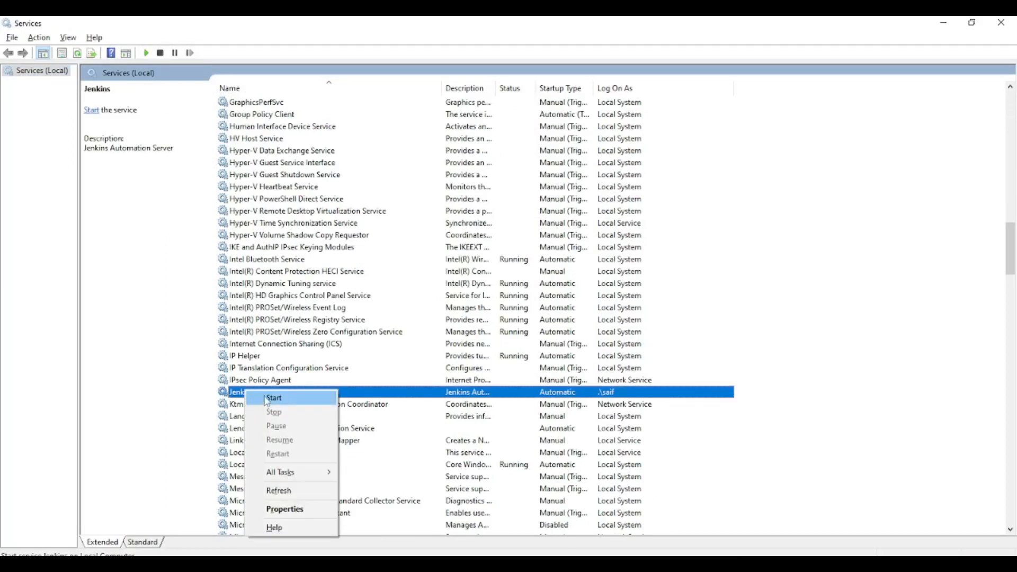
click(284, 509)
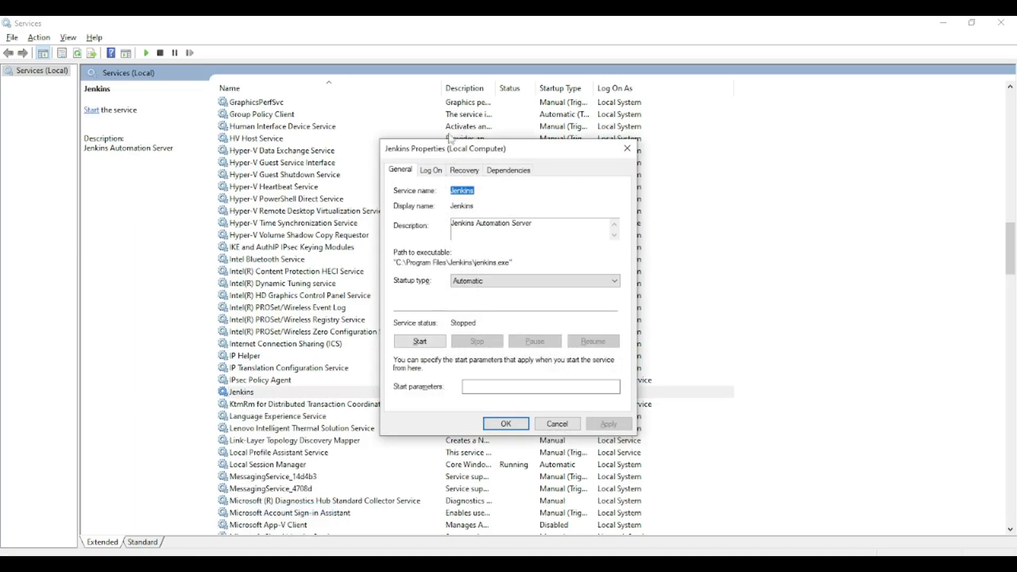
click(430, 169)
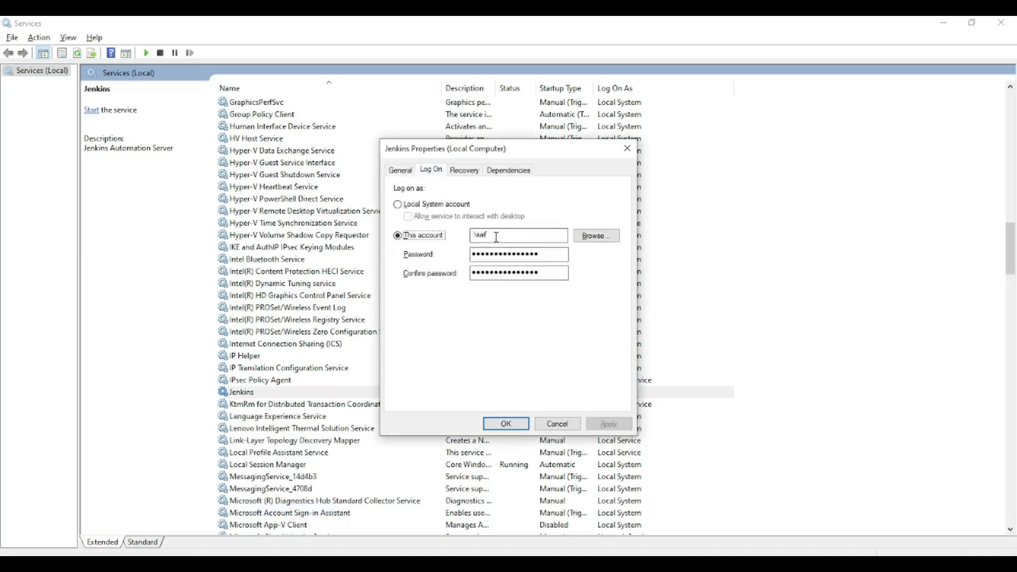
Step: Browse to select the local user account, re-enter its password and save the log-on settings
click(519, 253)
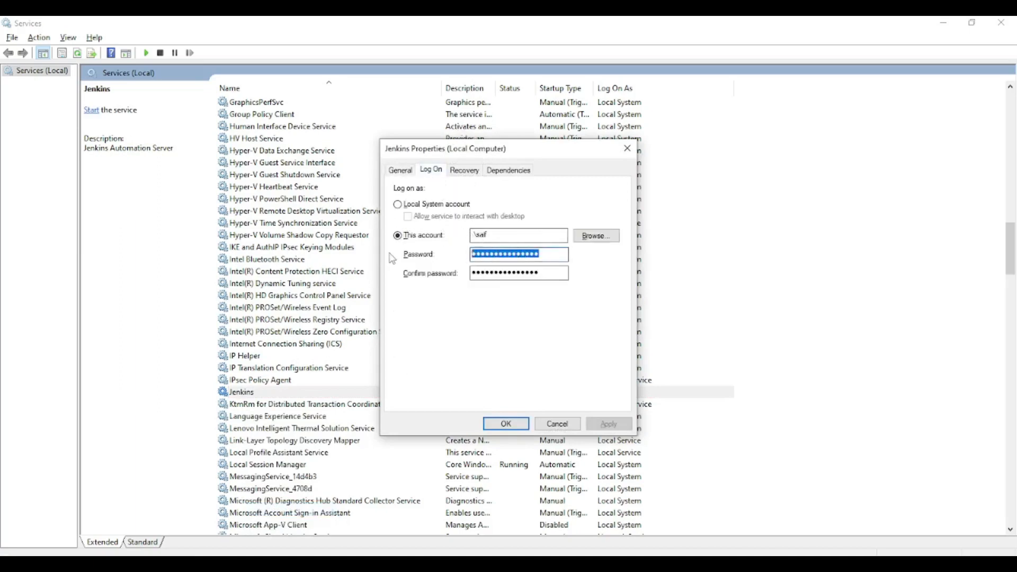
click(595, 235)
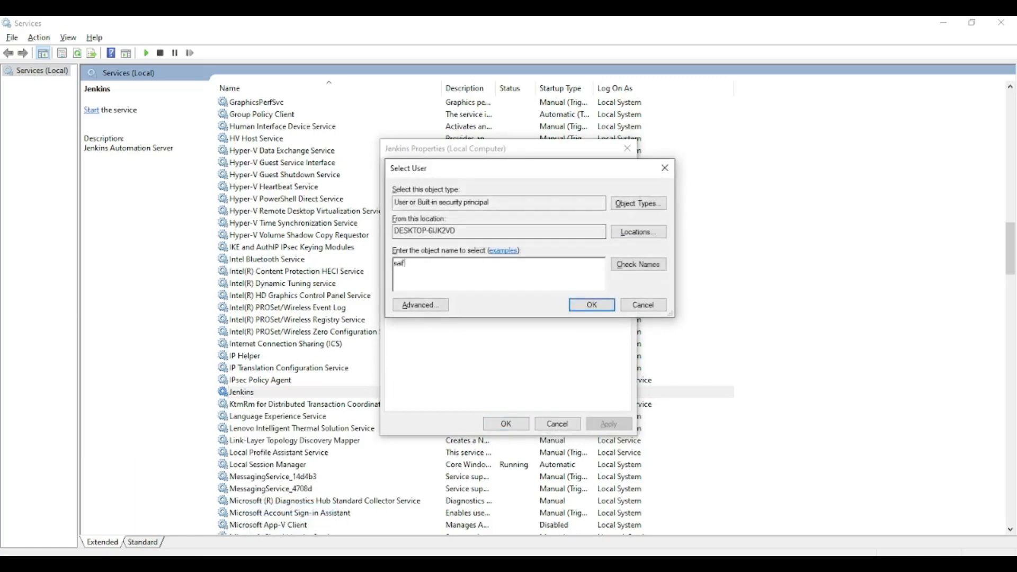
click(591, 305)
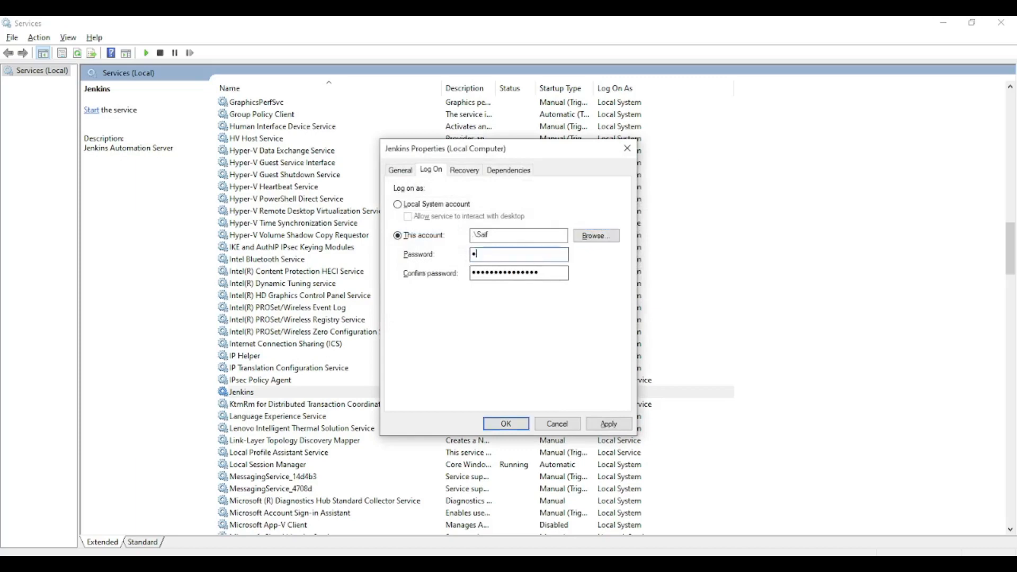
text(password)
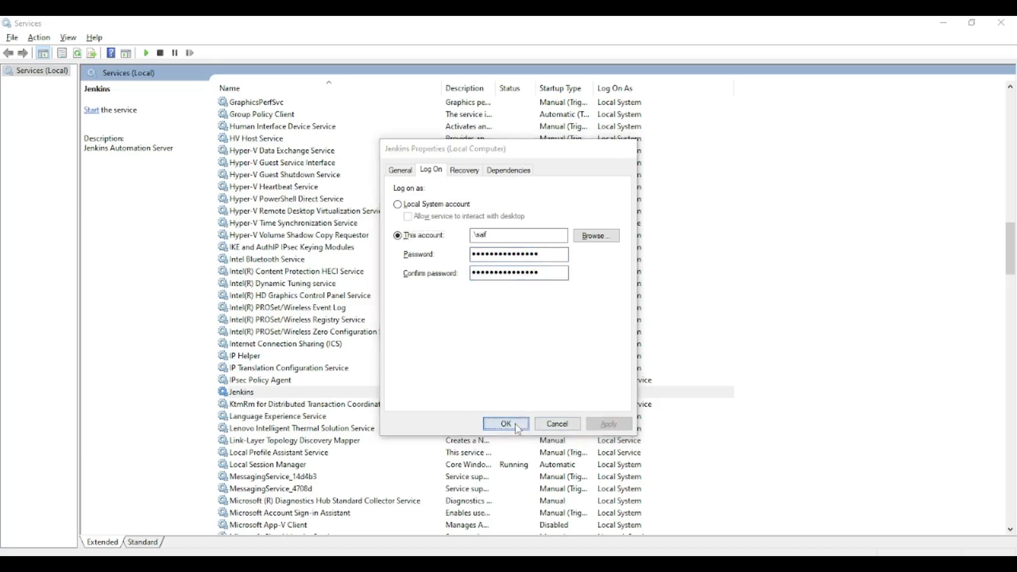
click(506, 424)
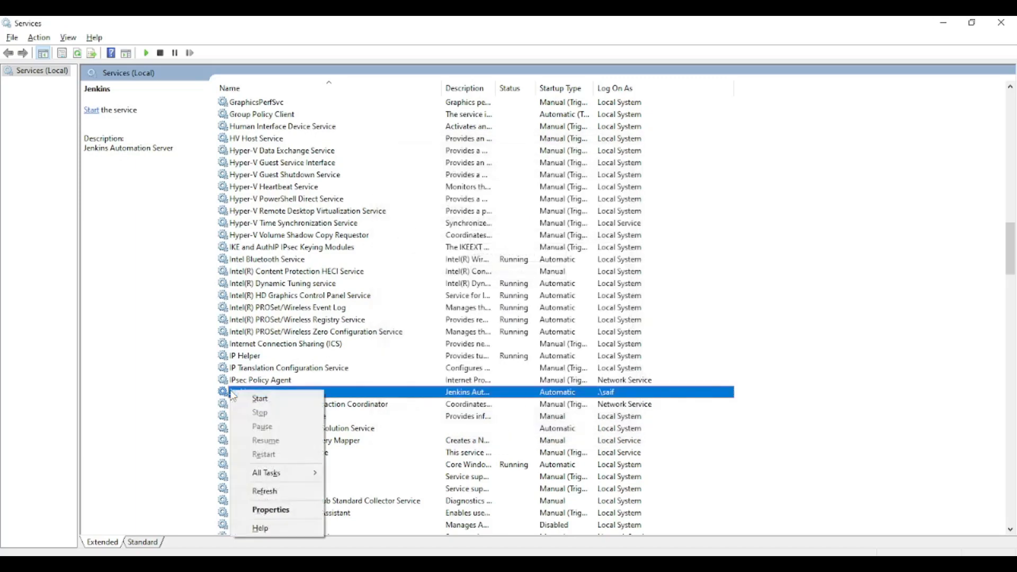
Step: Start the Jenkins service, retry the install and finish the completed 2.332.3 setup wizard
click(259, 398)
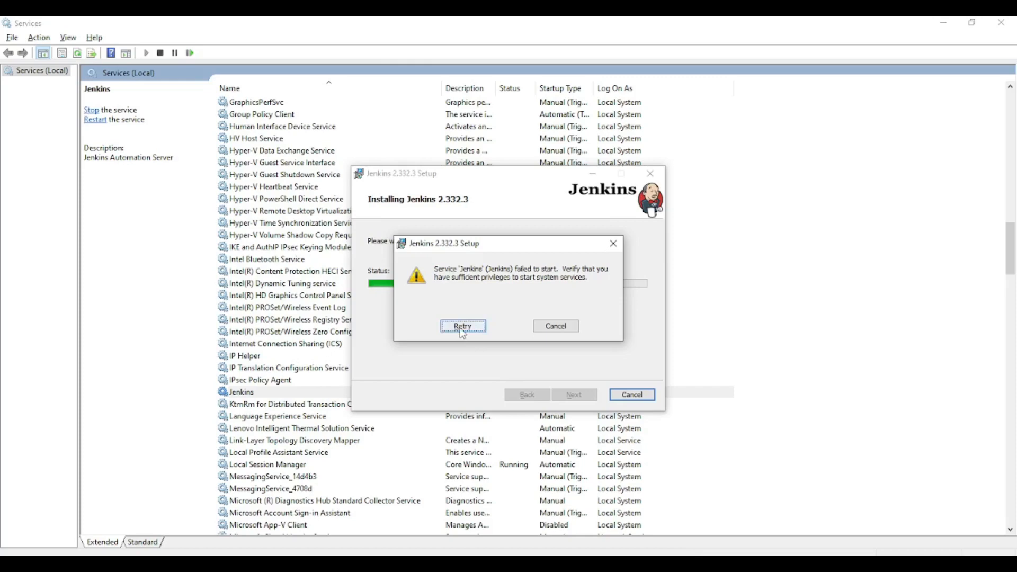
click(463, 325)
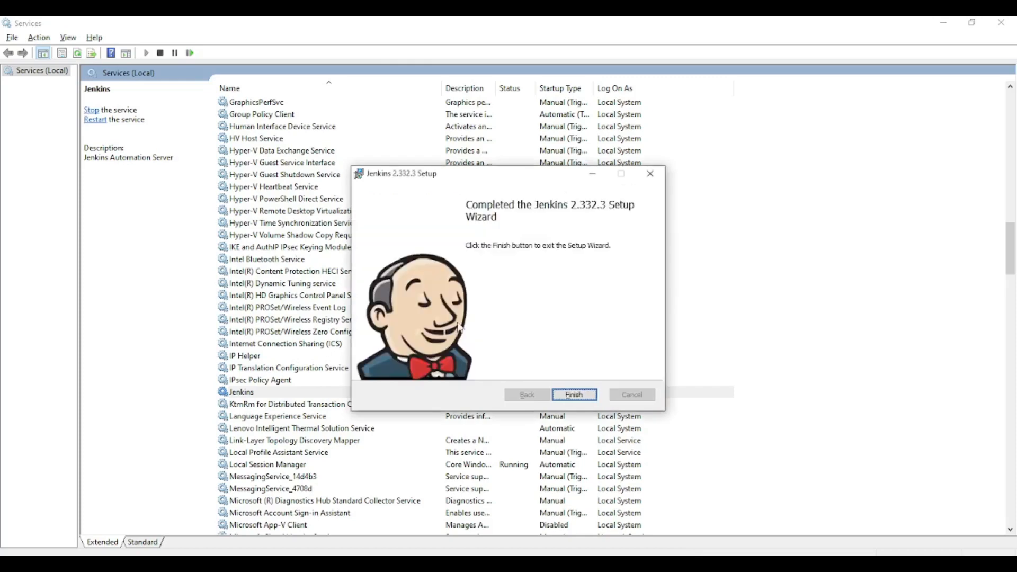
mouse_move(505, 302)
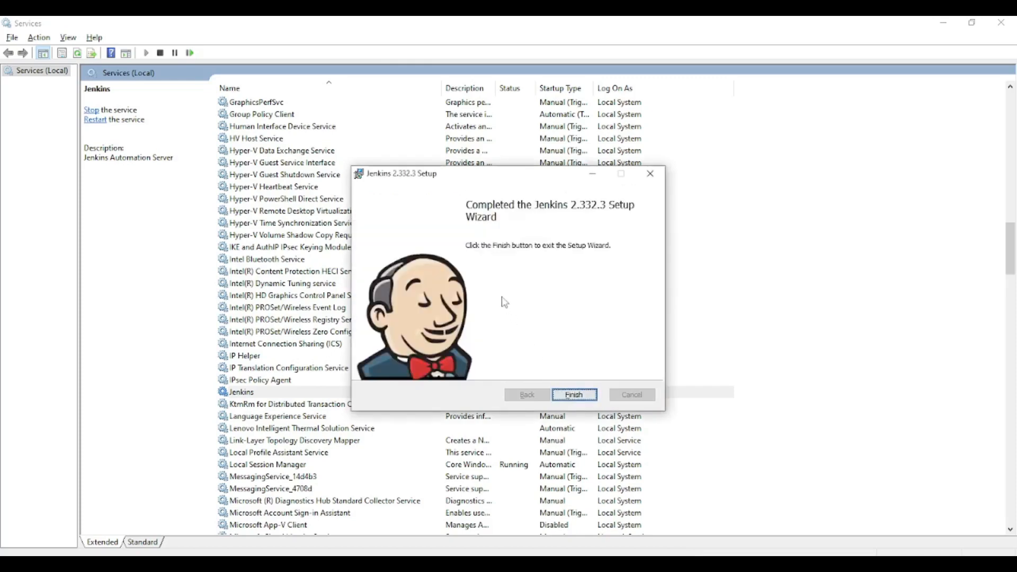
mouse_move(518, 315)
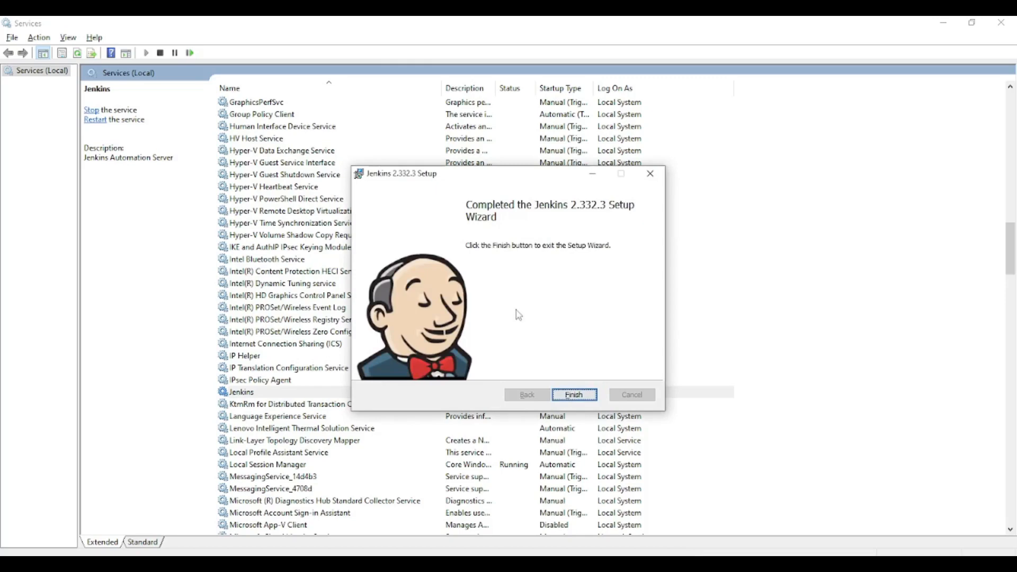
mouse_move(573, 394)
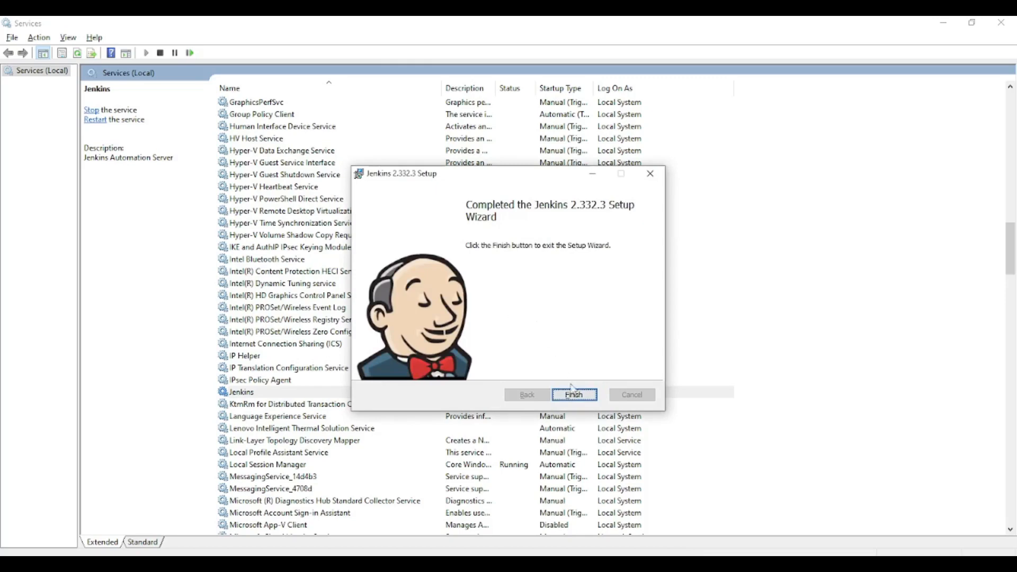
click(573, 394)
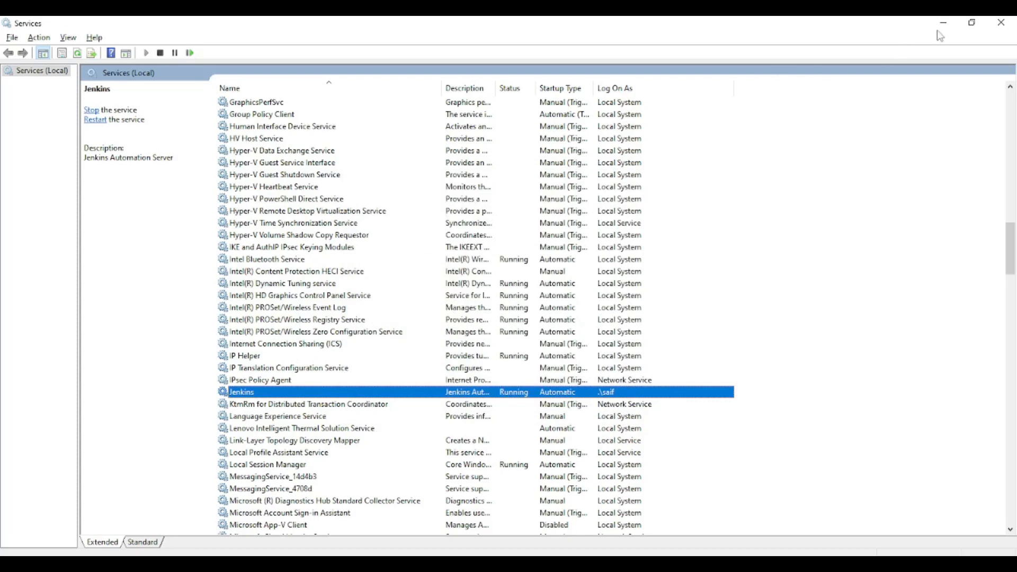
mouse_move(538, 294)
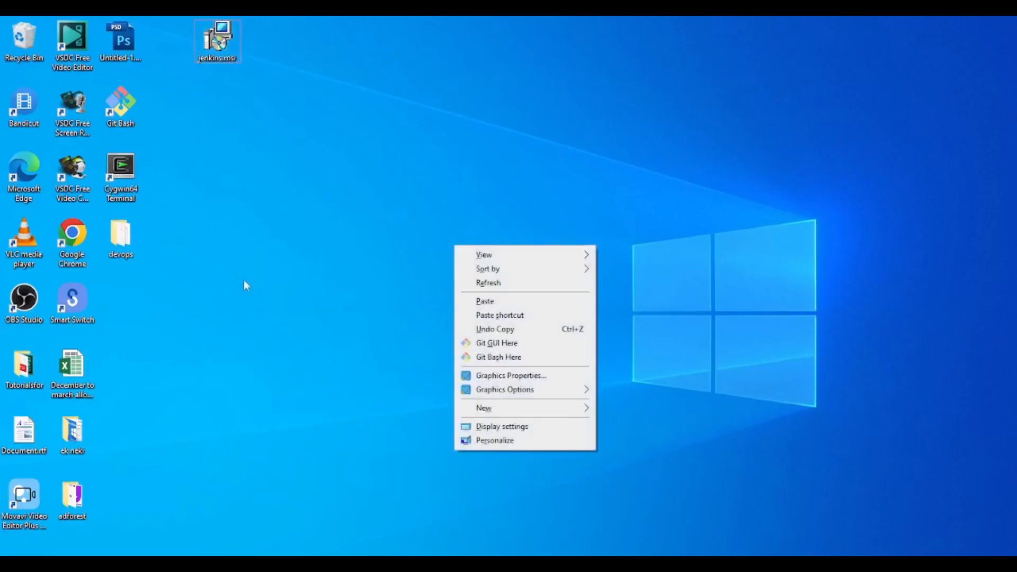
Step: Launch Google Chrome and load the Jenkins sign-in page at localhost:8080
click(72, 236)
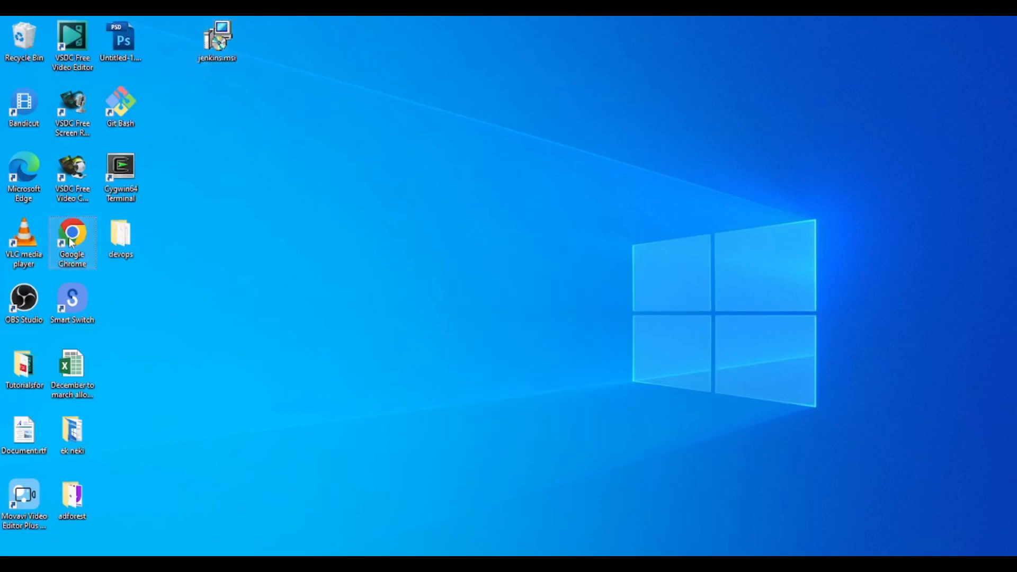
double_click(72, 233)
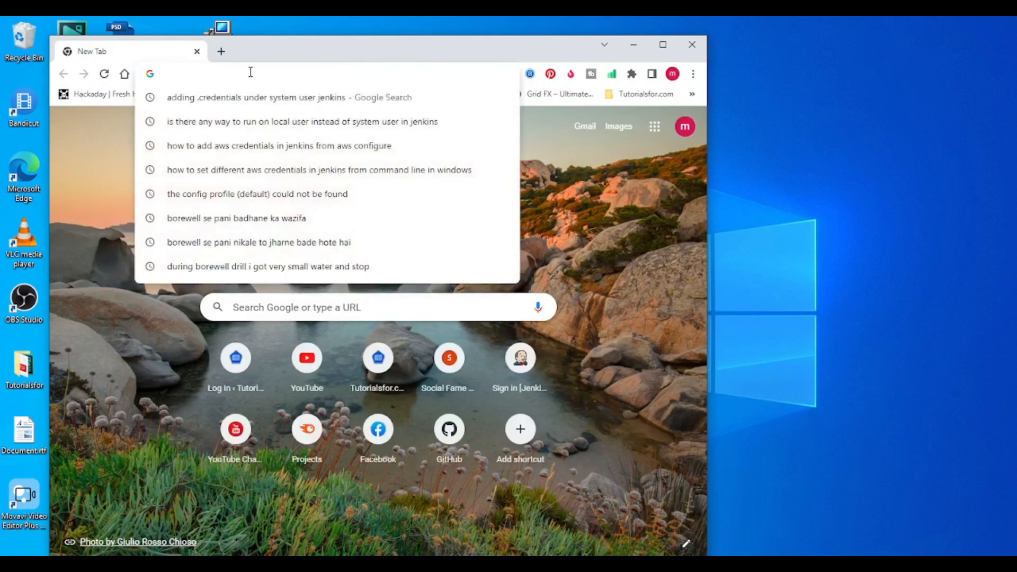
text(localhost:8080)
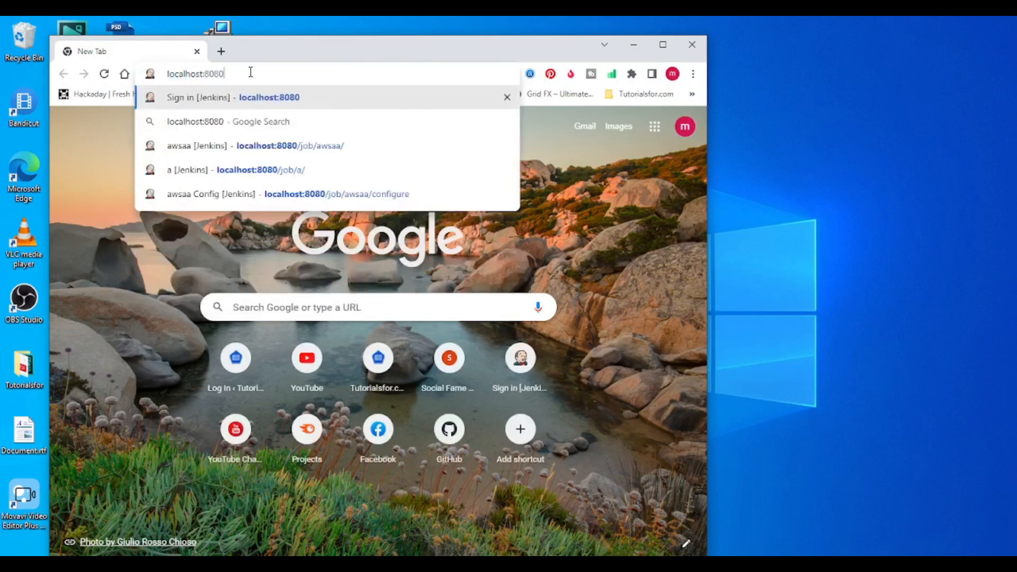
key(Enter)
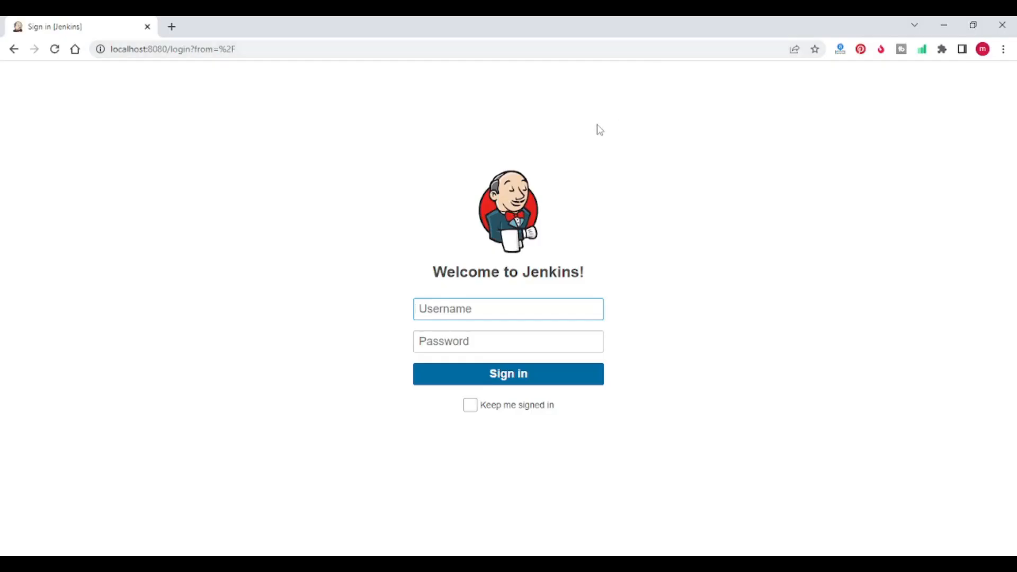
mouse_move(421, 288)
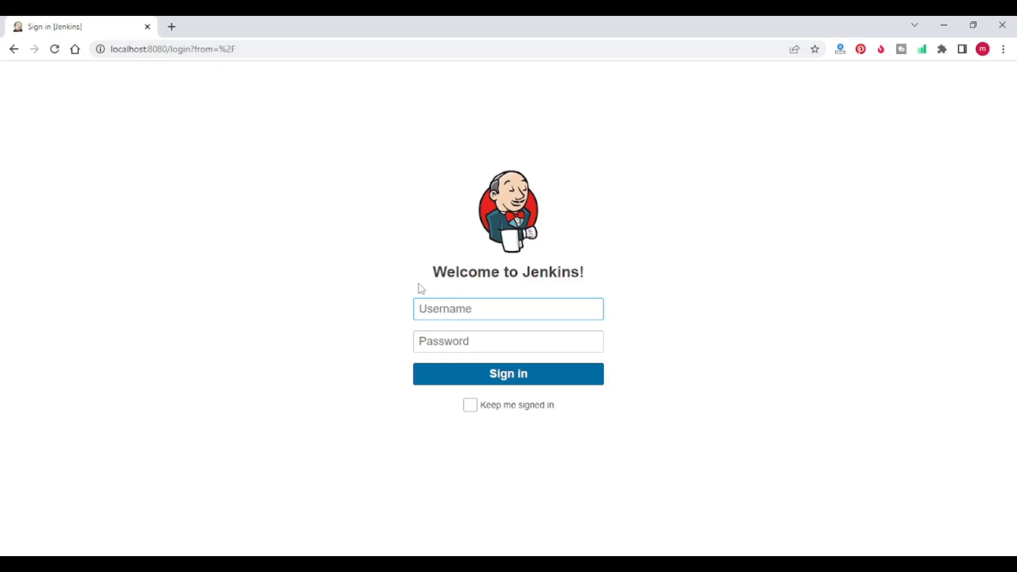
mouse_move(180, 197)
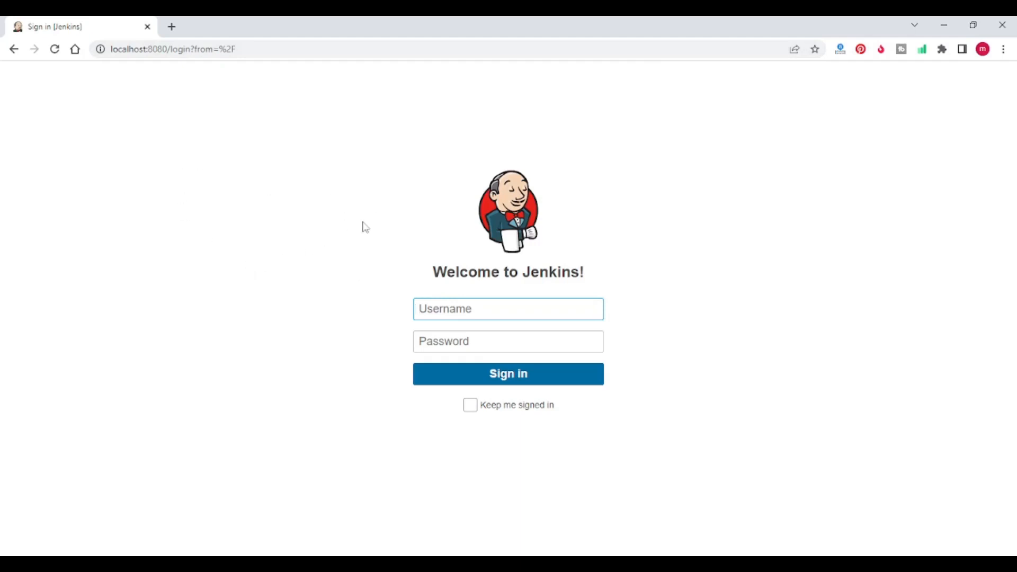
Step: Enter 'admin' as the username on the Jenkins sign-in page
click(508, 309)
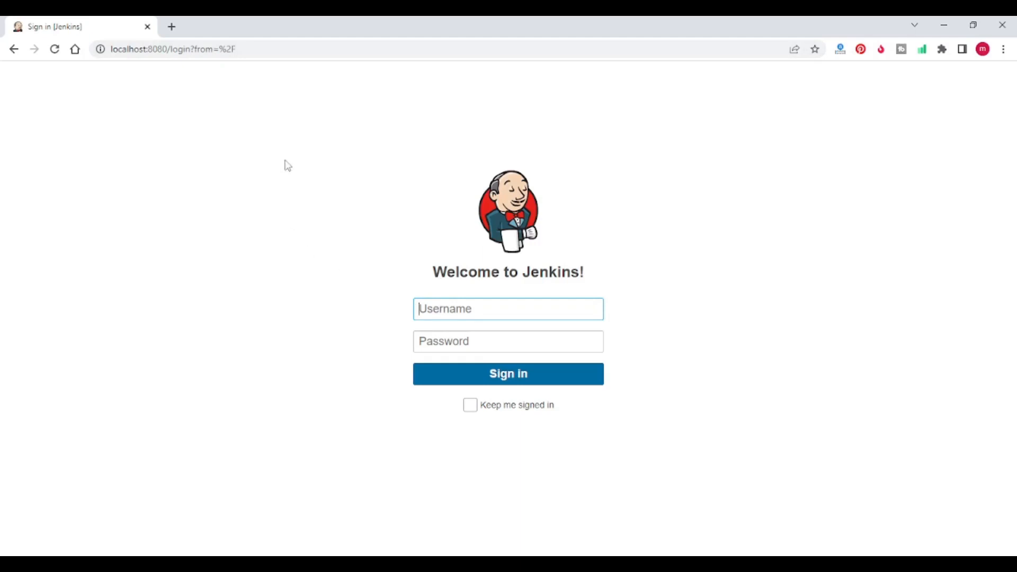
text(ad)
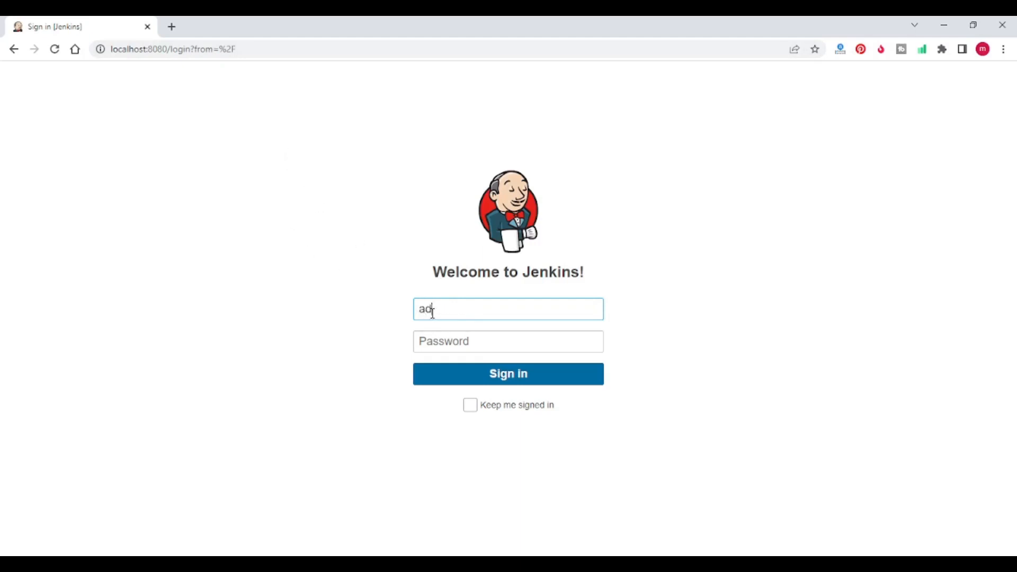
text(min)
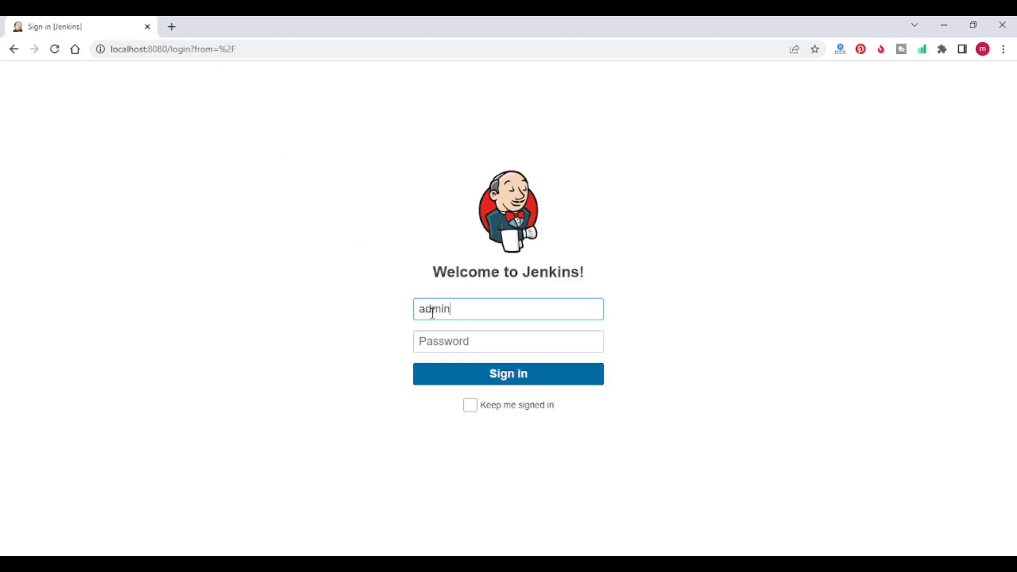
mouse_move(331, 274)
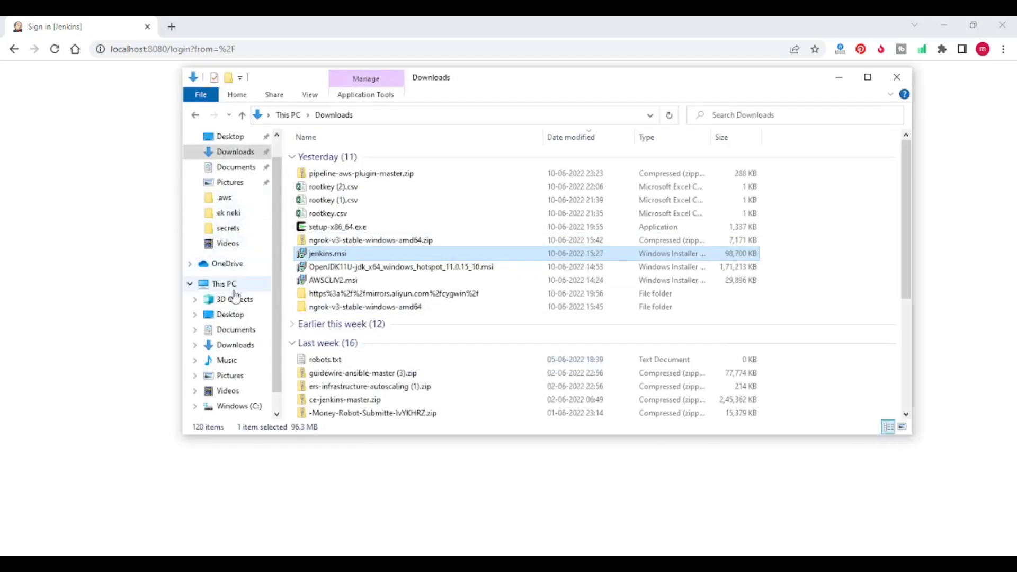
Step: Browse the C: drive, detouring into Program Files before returning to the drive root
click(223, 284)
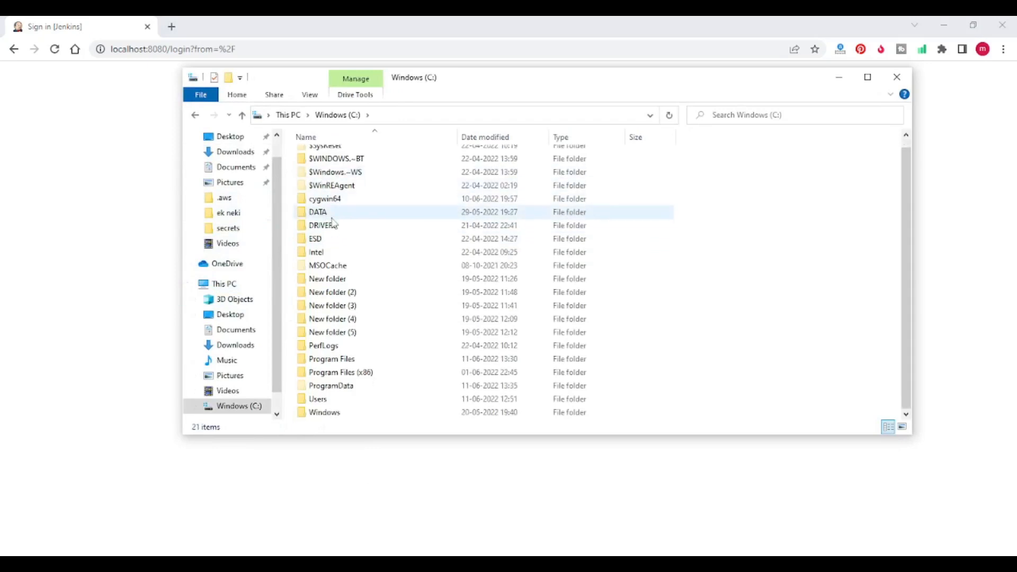
click(331, 359)
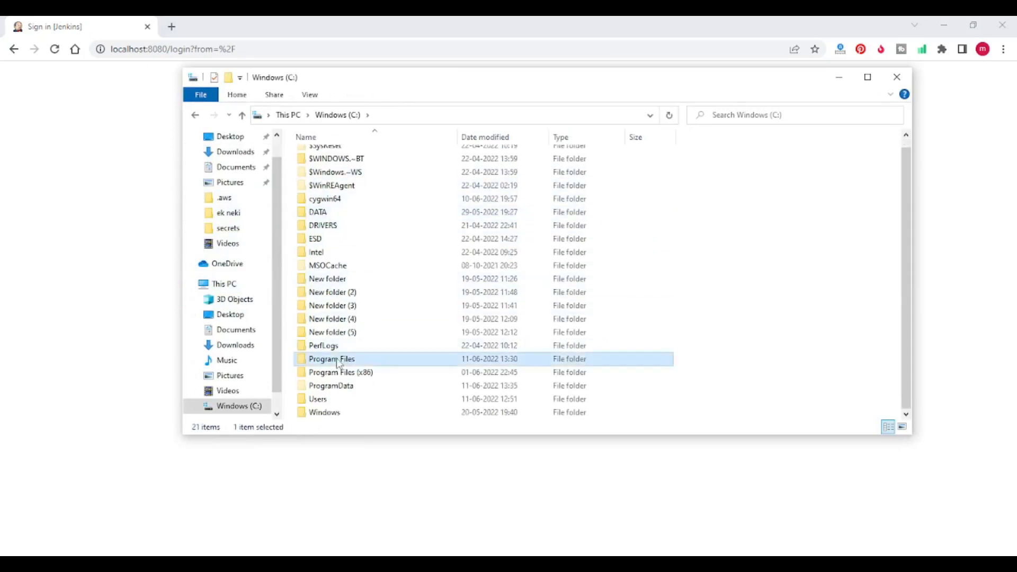
double_click(332, 359)
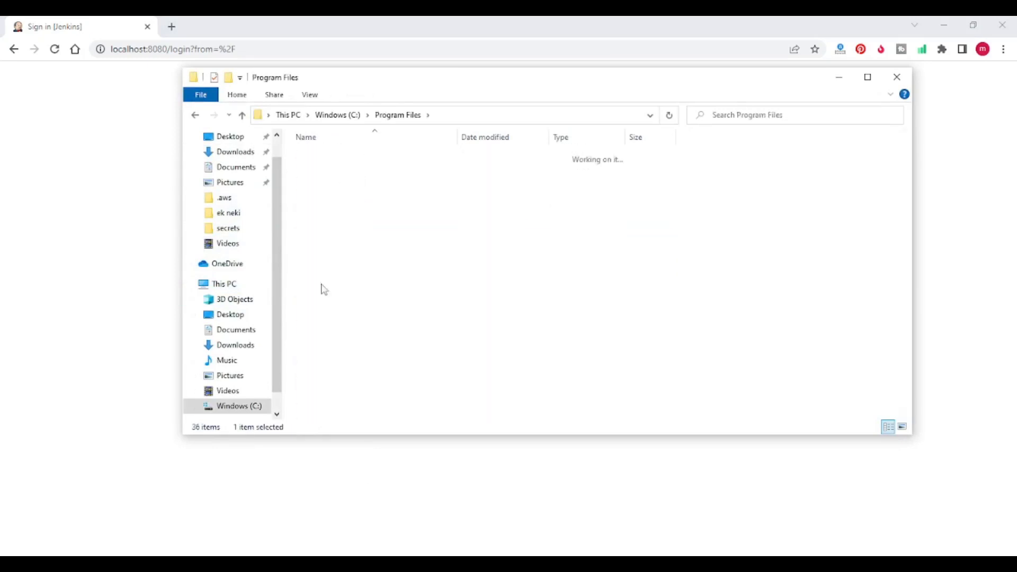
click(320, 288)
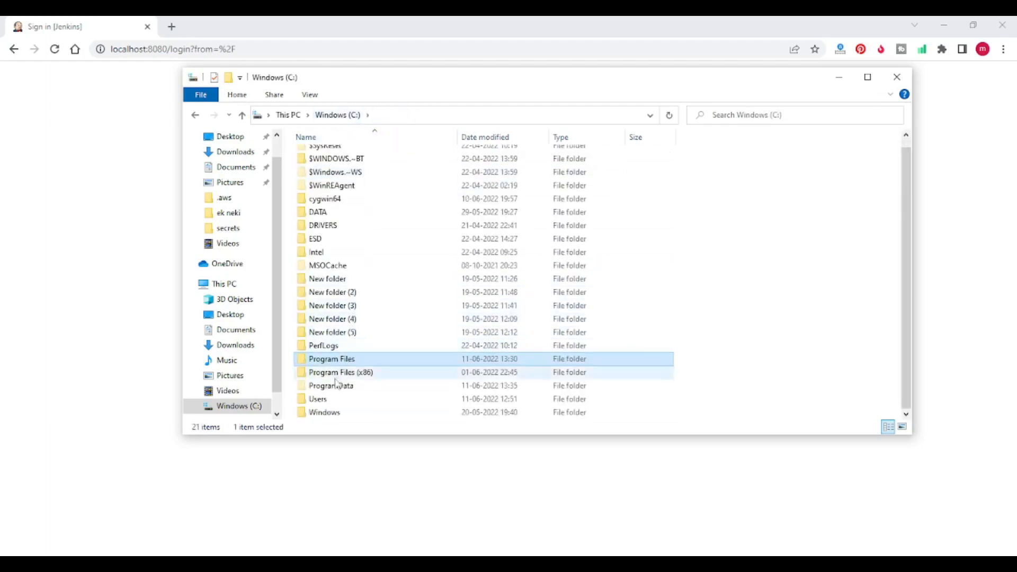
Step: Reach C:\ProgramData\Jenkins\.jenkins\secrets and open initialAdminPassword in Notepad
double_click(331, 386)
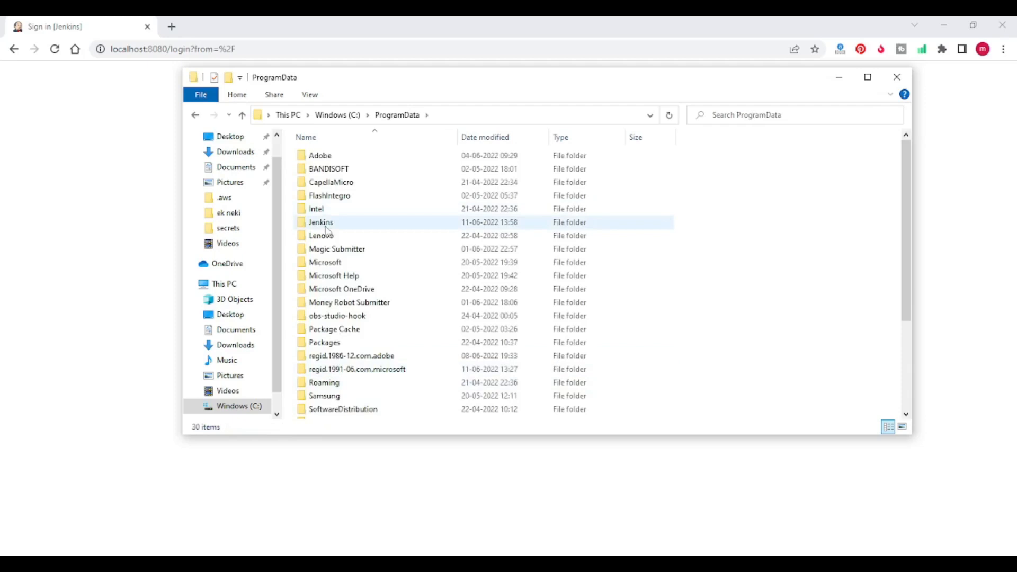
double_click(320, 221)
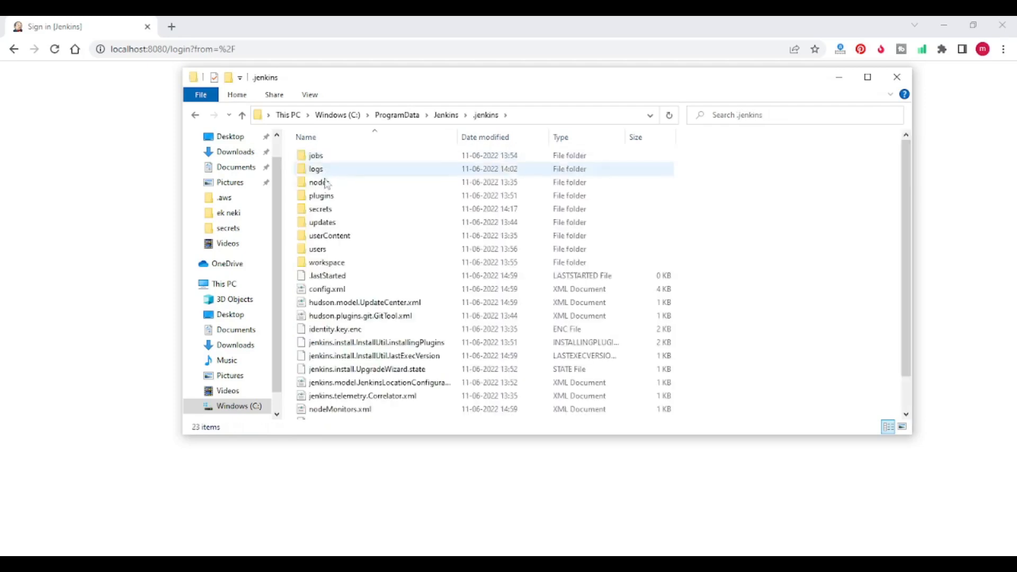
double_click(320, 209)
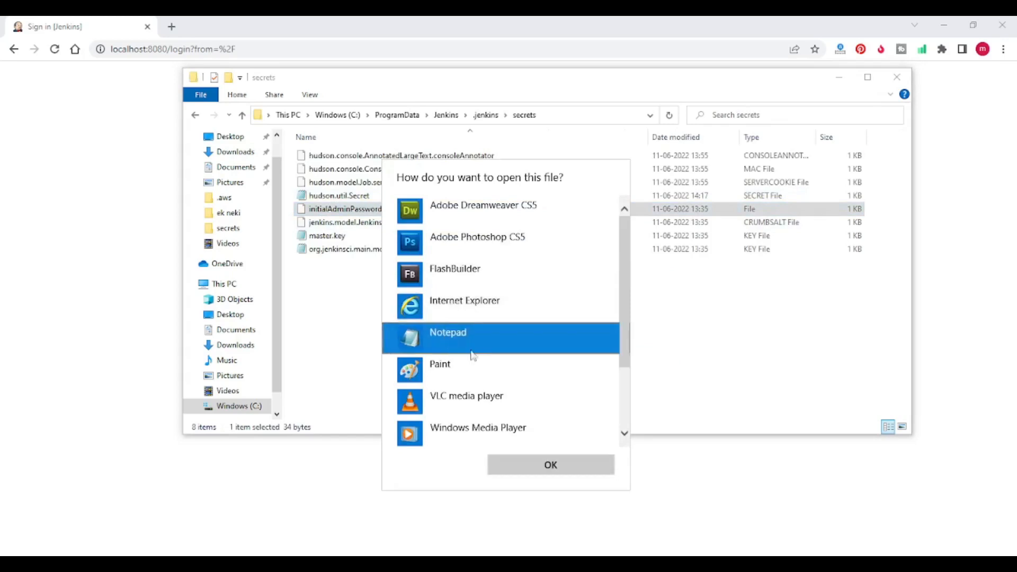
click(550, 464)
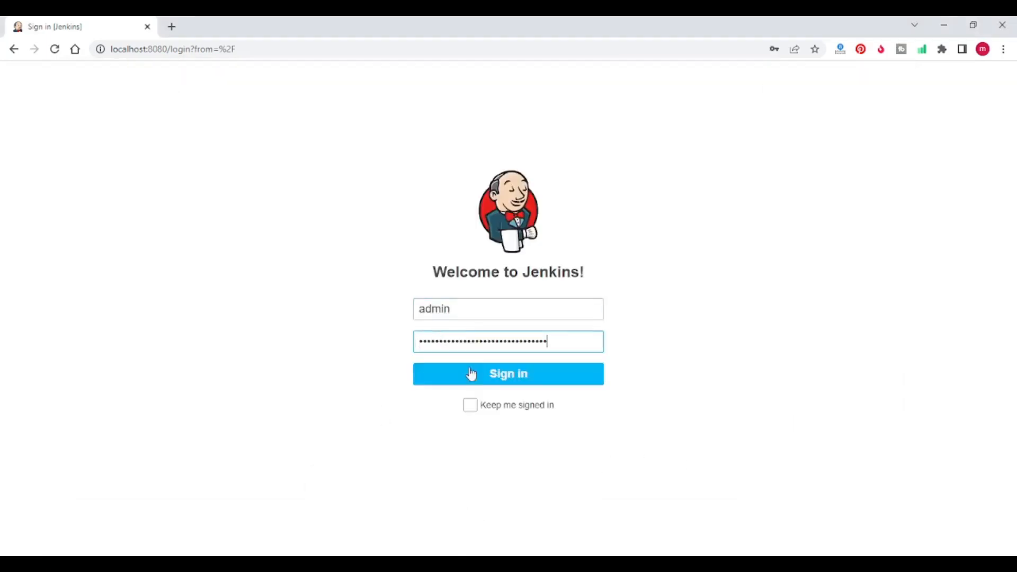
Step: Submit the admin credentials and land on the Jenkins dashboard listing job 'a'
click(508, 374)
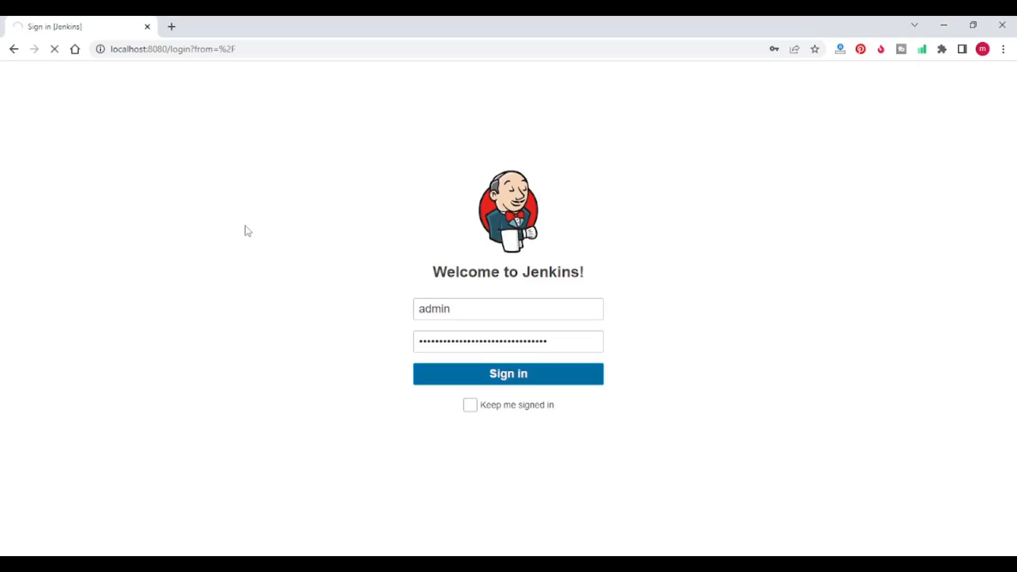
click(507, 373)
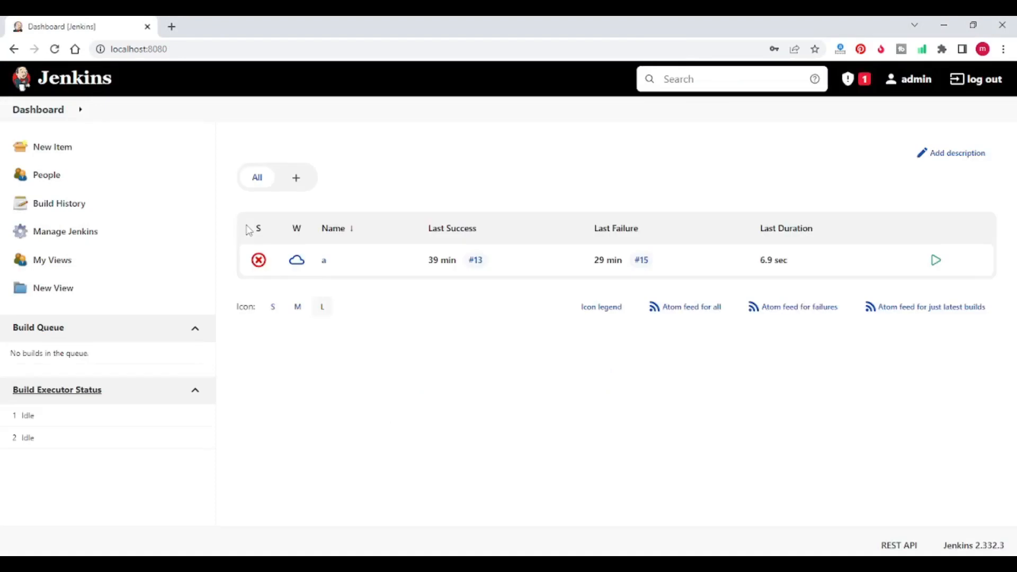
mouse_move(391, 396)
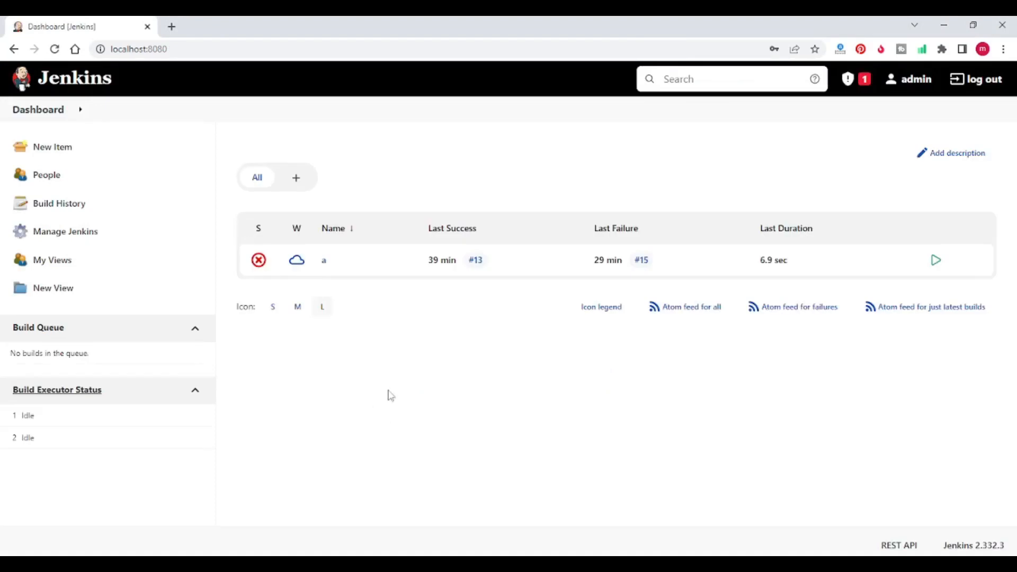
mouse_move(464, 403)
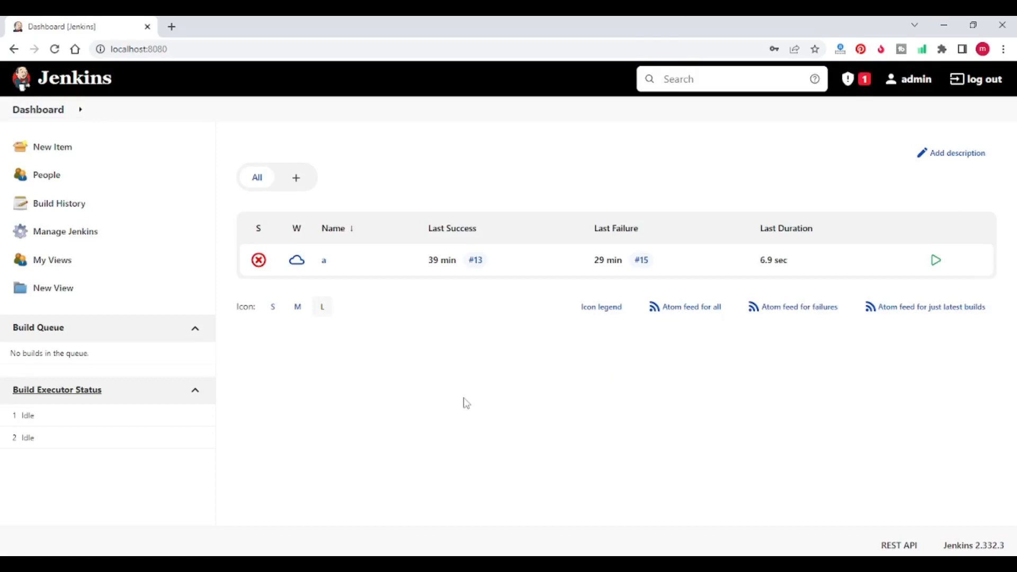
mouse_move(454, 143)
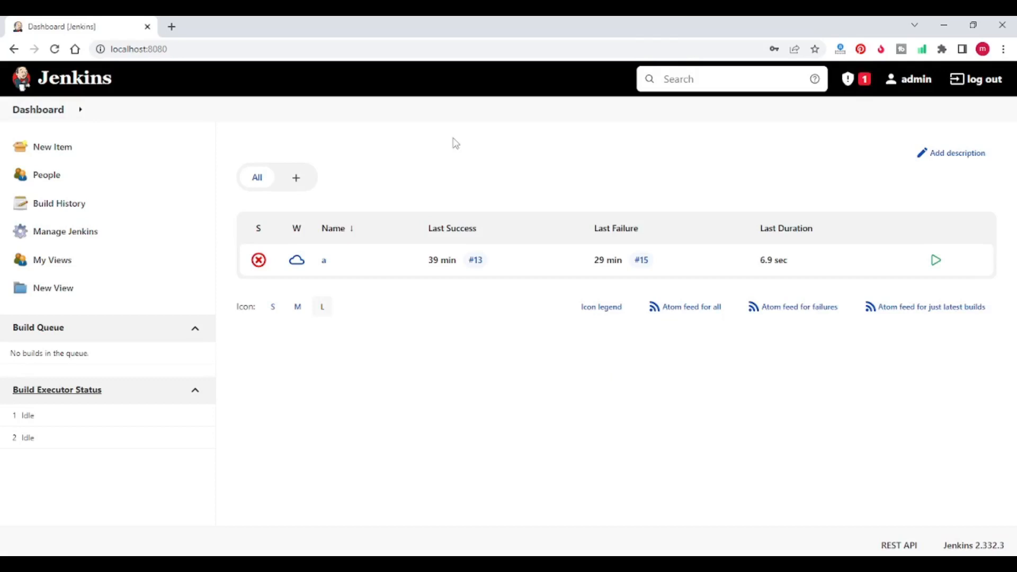
mouse_move(498, 143)
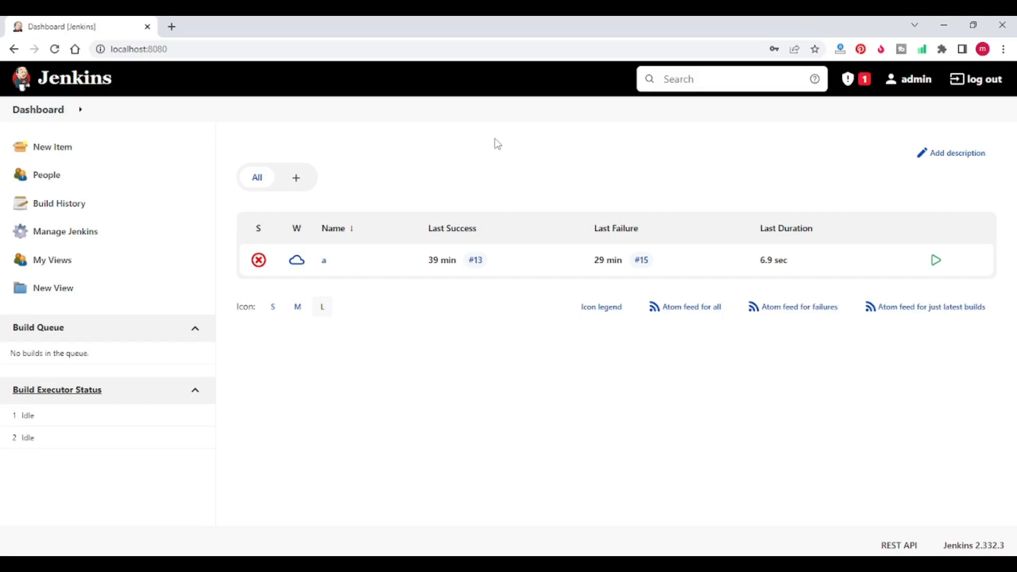
mouse_move(491, 161)
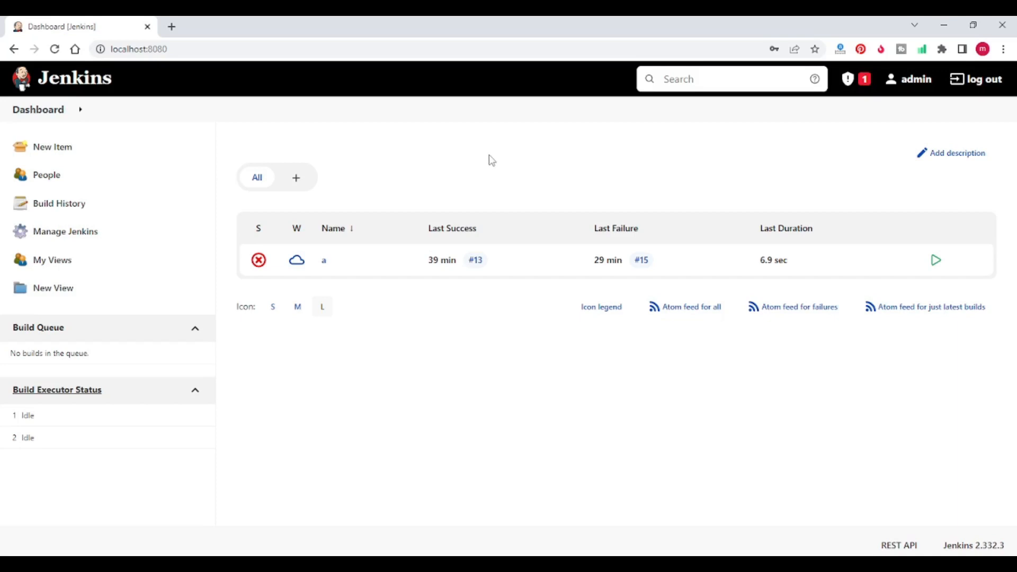
mouse_move(506, 228)
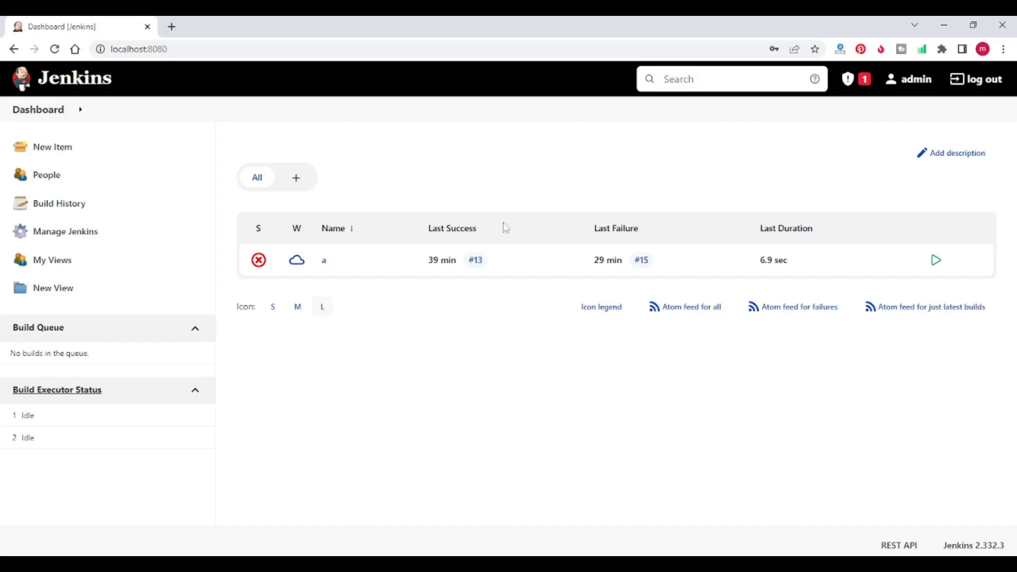